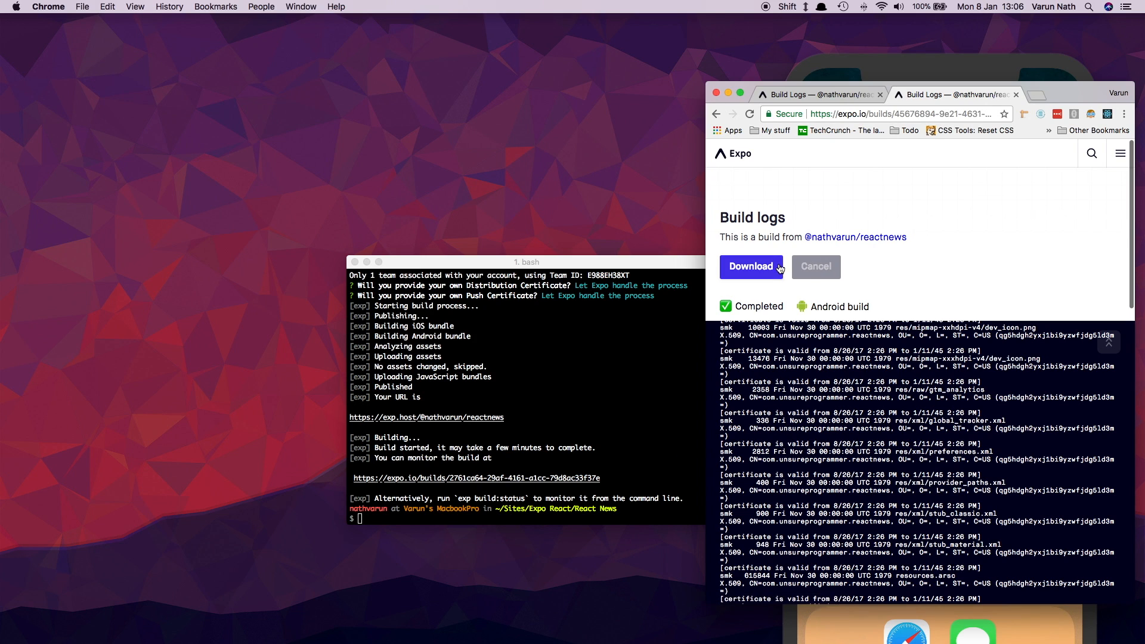
# Step: View the iOS build log in Expo, then bring up the build output folder
pyautogui.click(803, 94)
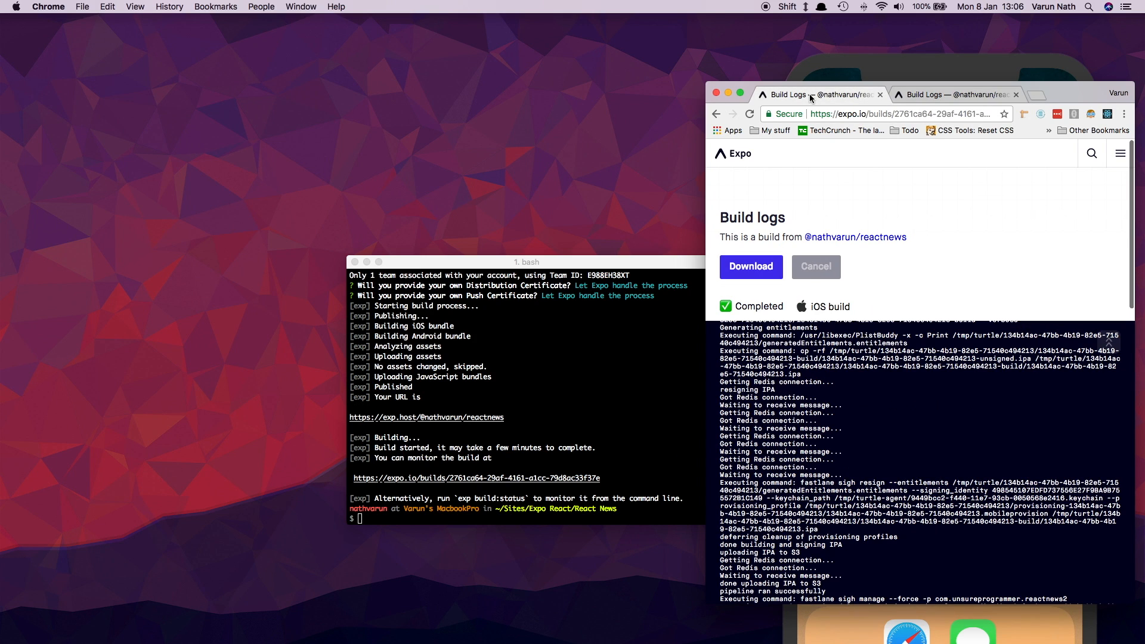
pyautogui.click(750, 265)
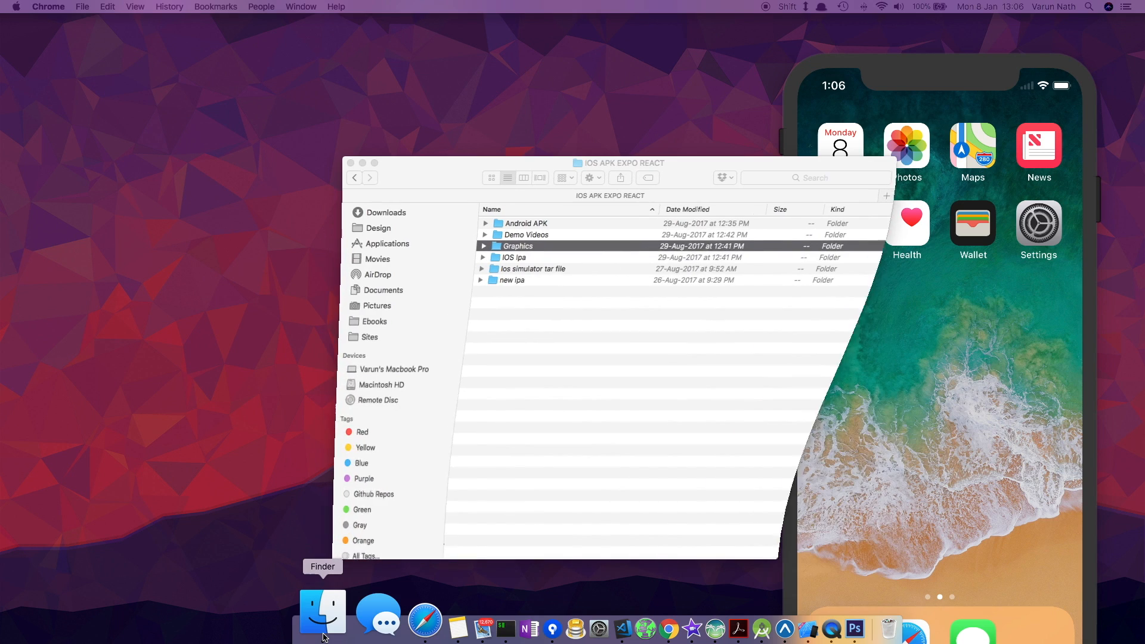
# Step: Expand the Android APK folder to see the signed APK, then close the window
pyautogui.click(322, 610)
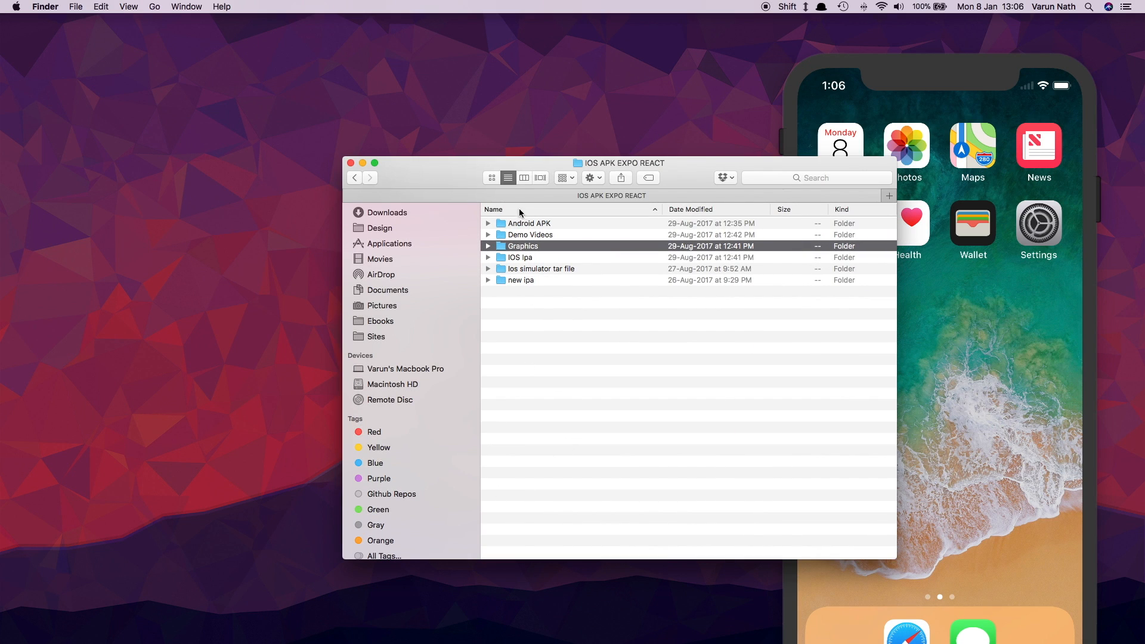
pyautogui.click(487, 223)
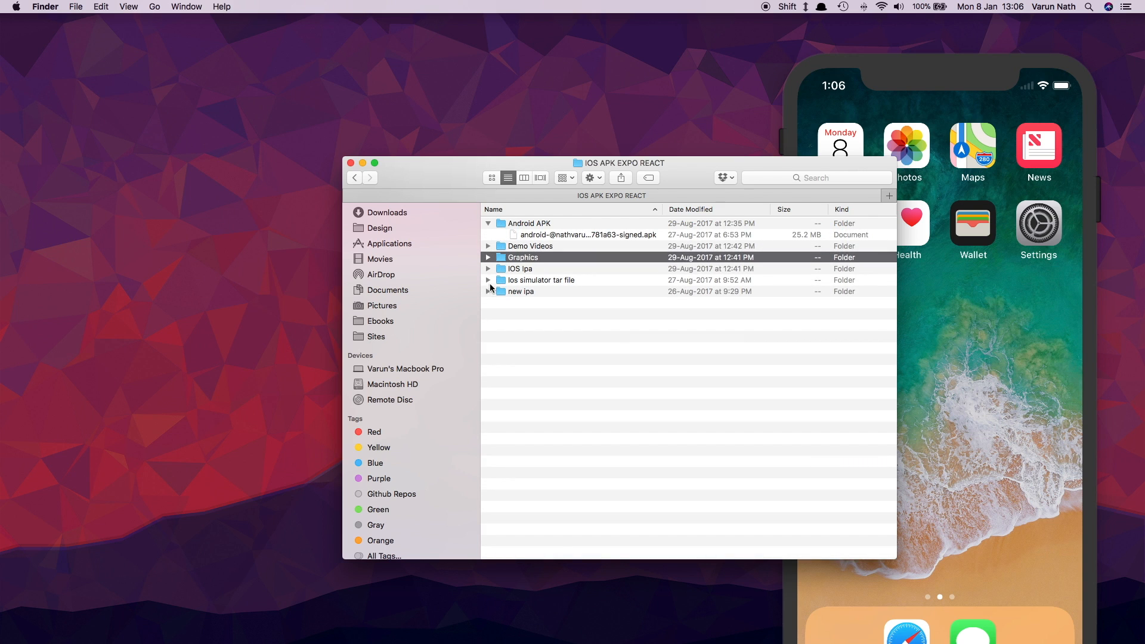
pyautogui.click(488, 268)
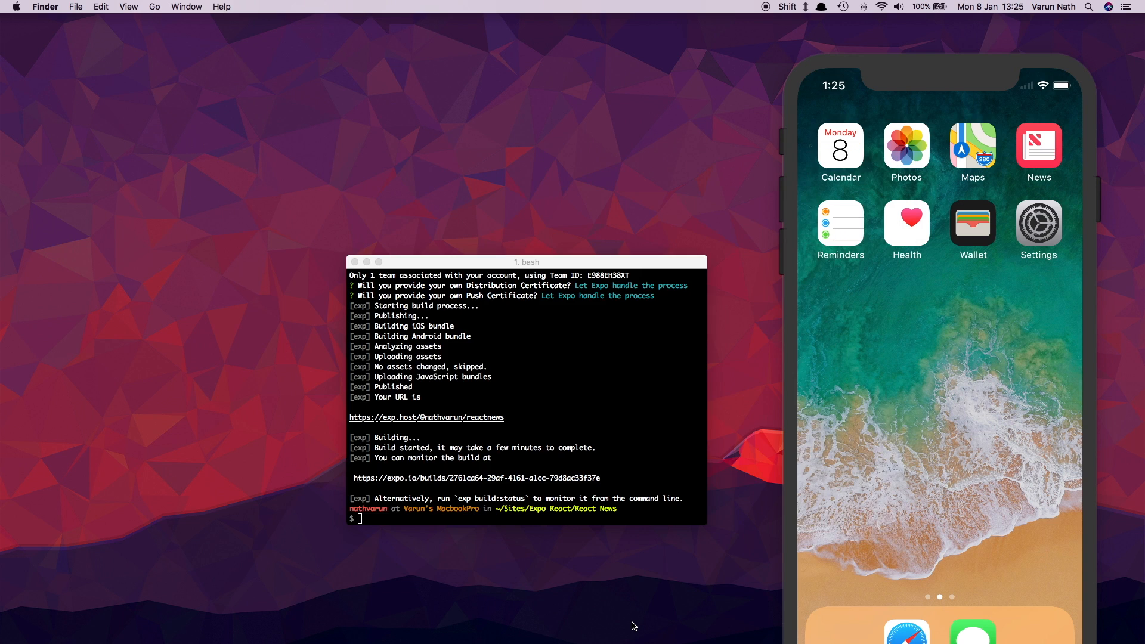
pyautogui.moveTo(466, 613)
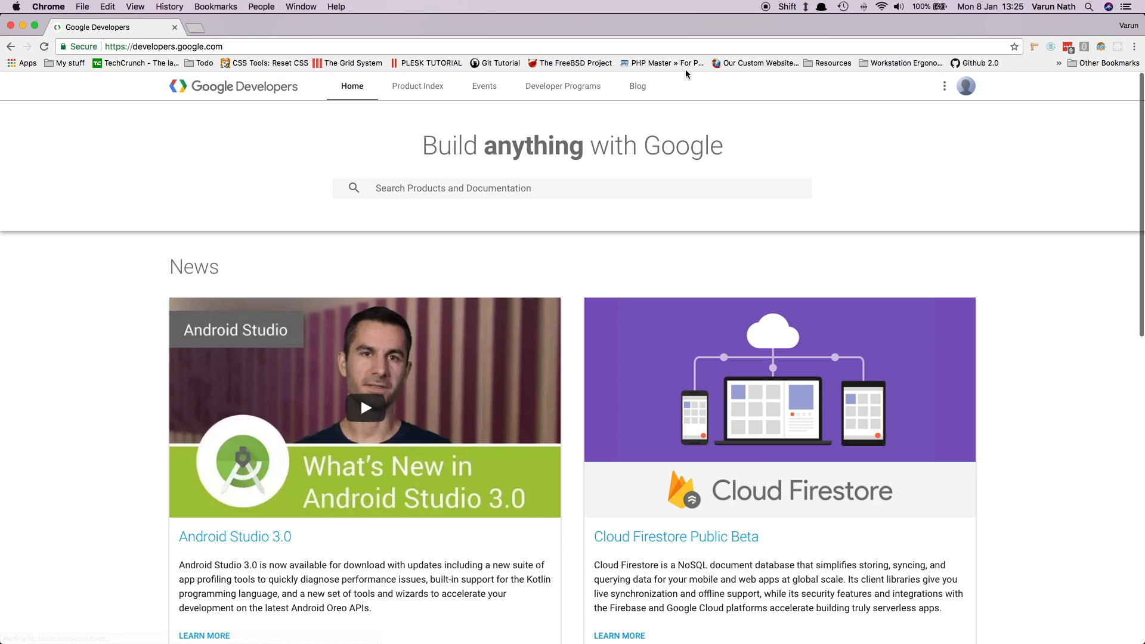
pyautogui.moveTo(686, 294)
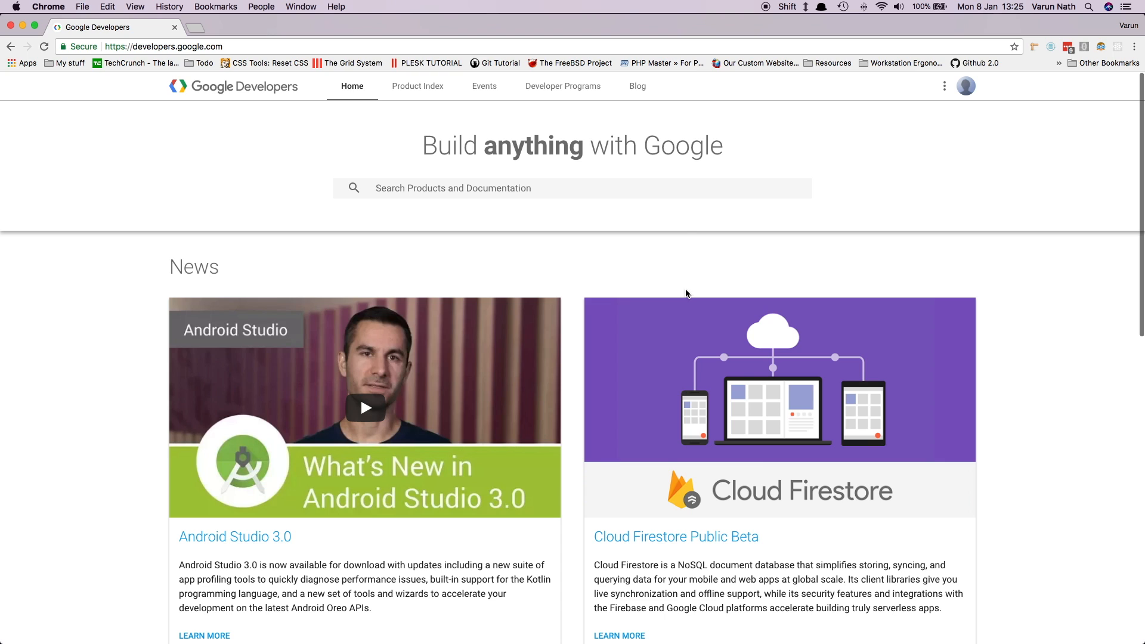
# Step: Open the Google Play Console from the Google Developers footer
pyautogui.scroll(-3)
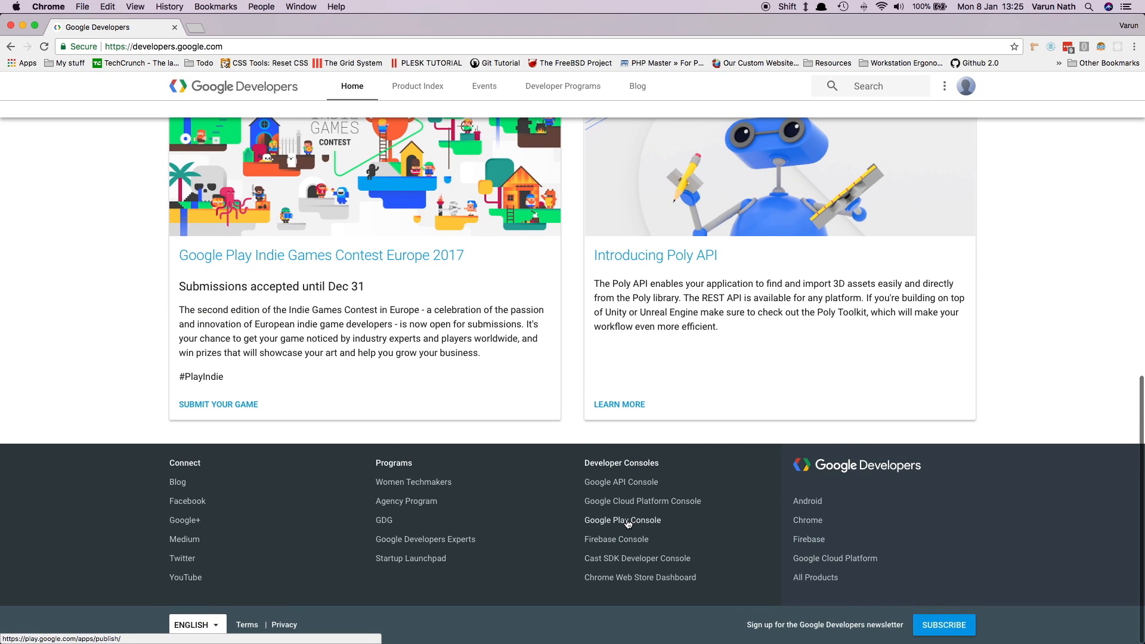
pyautogui.click(622, 520)
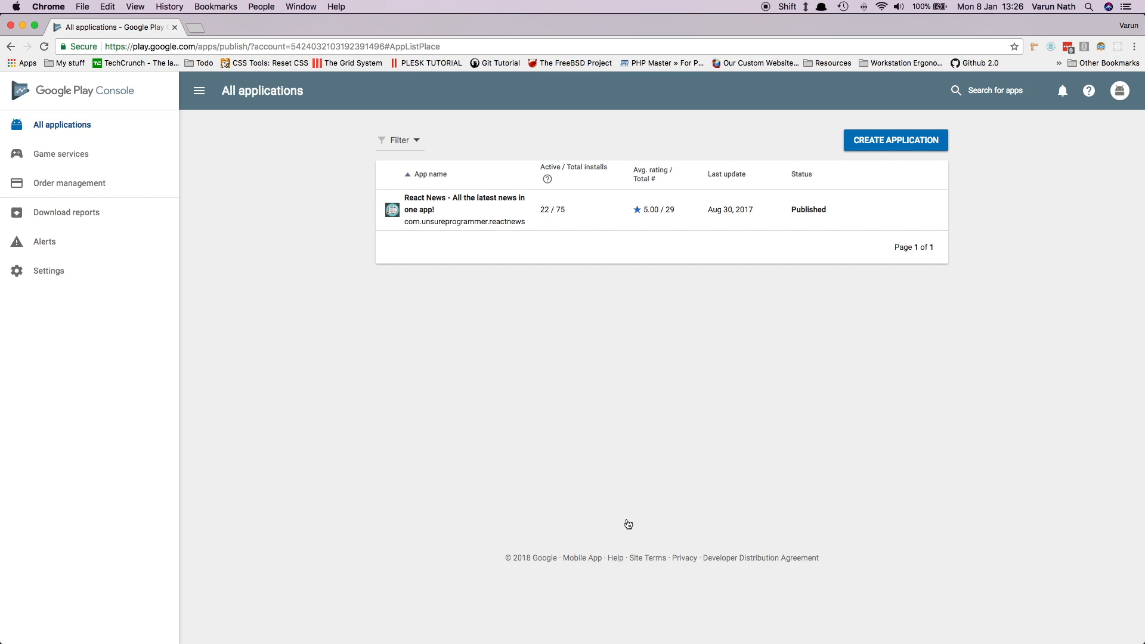
pyautogui.moveTo(820, 217)
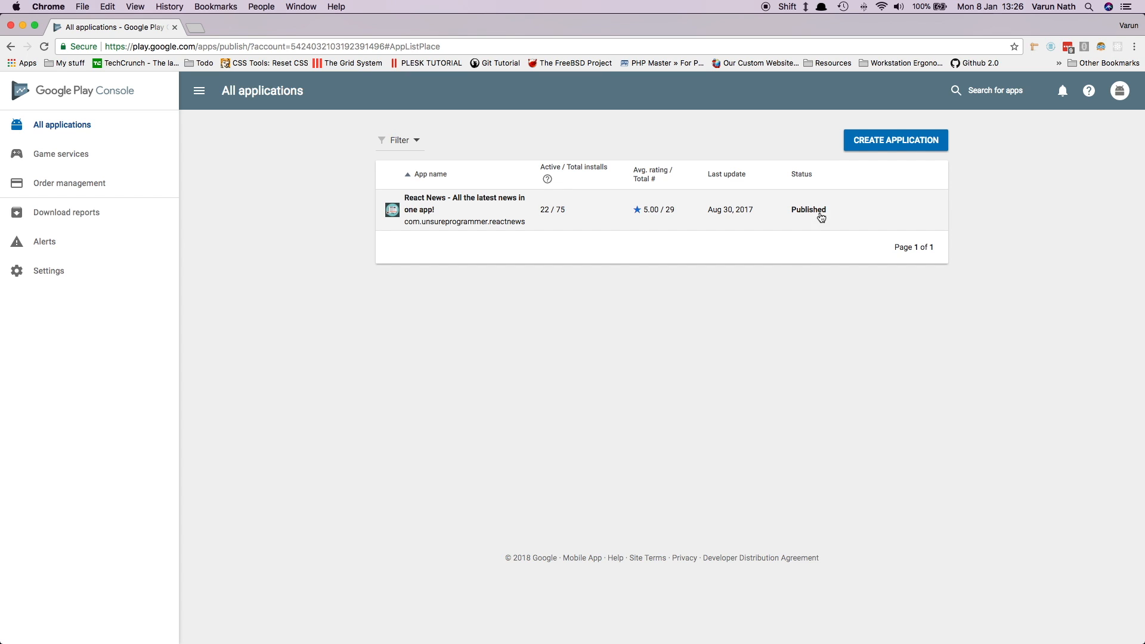
# Step: Create a new application in English (United States) titled 'React News 2'
pyautogui.click(895, 139)
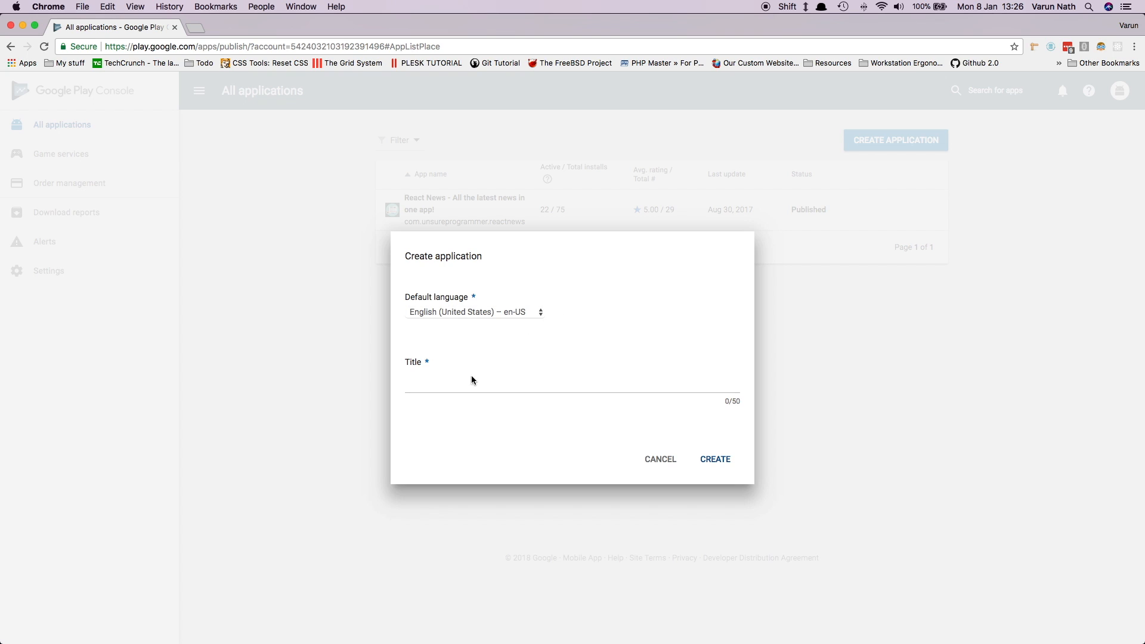
pyautogui.write('R')
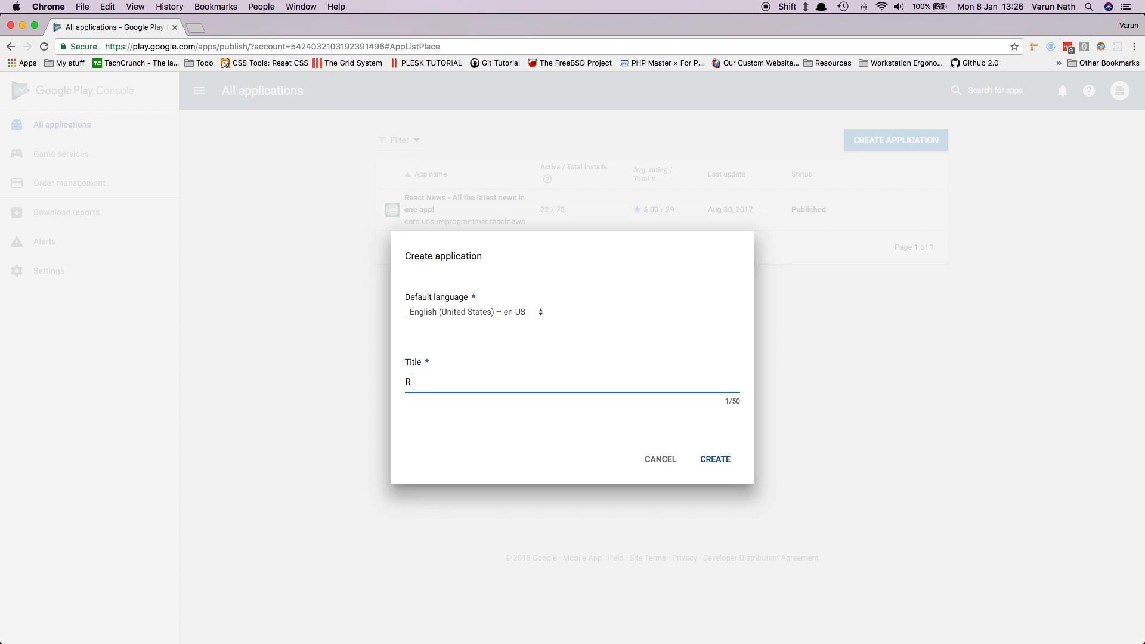
pyautogui.write('eact News 2')
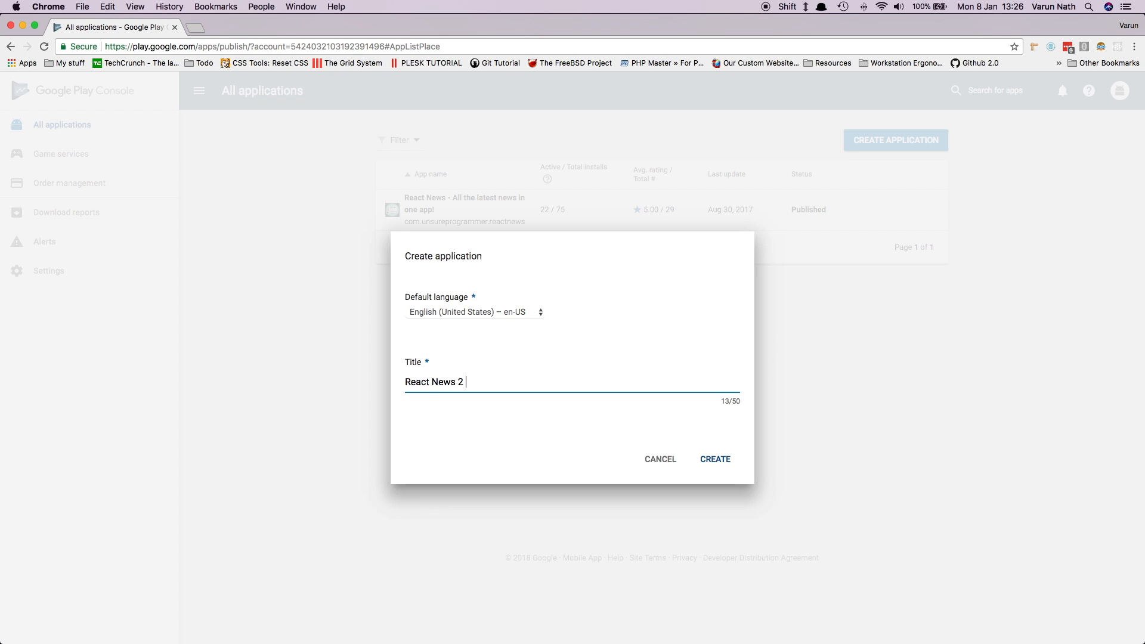
# Step: Create React News 2 and enter short description 'A news app' and full description 'Yet another news app'
pyautogui.click(715, 458)
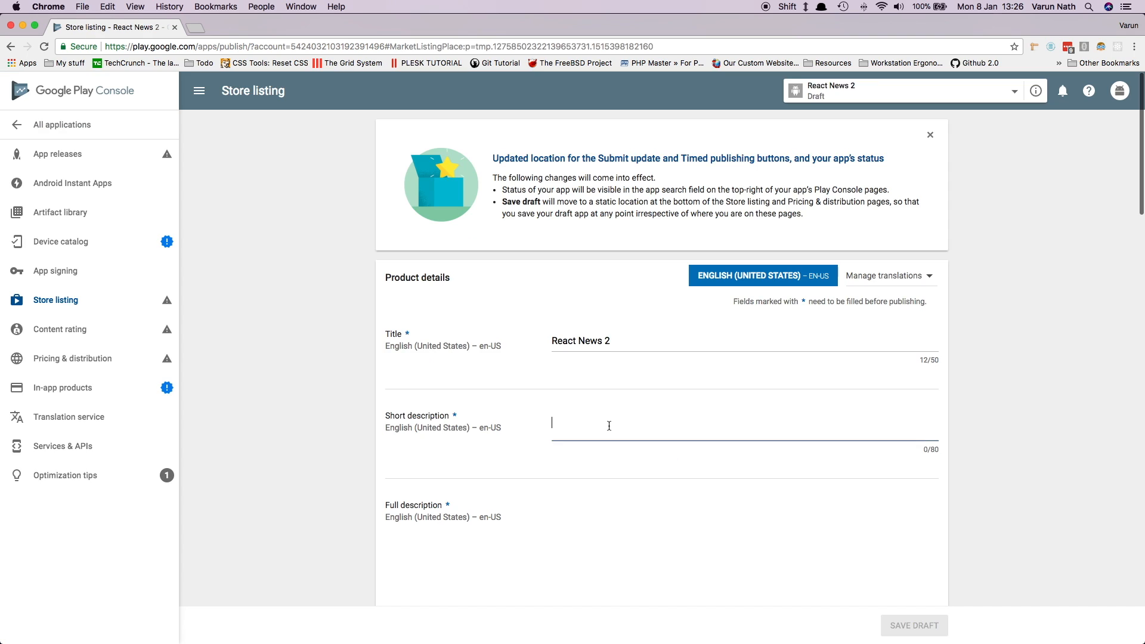
pyautogui.write('A news app')
pyautogui.click(745, 554)
pyautogui.write('Yet a')
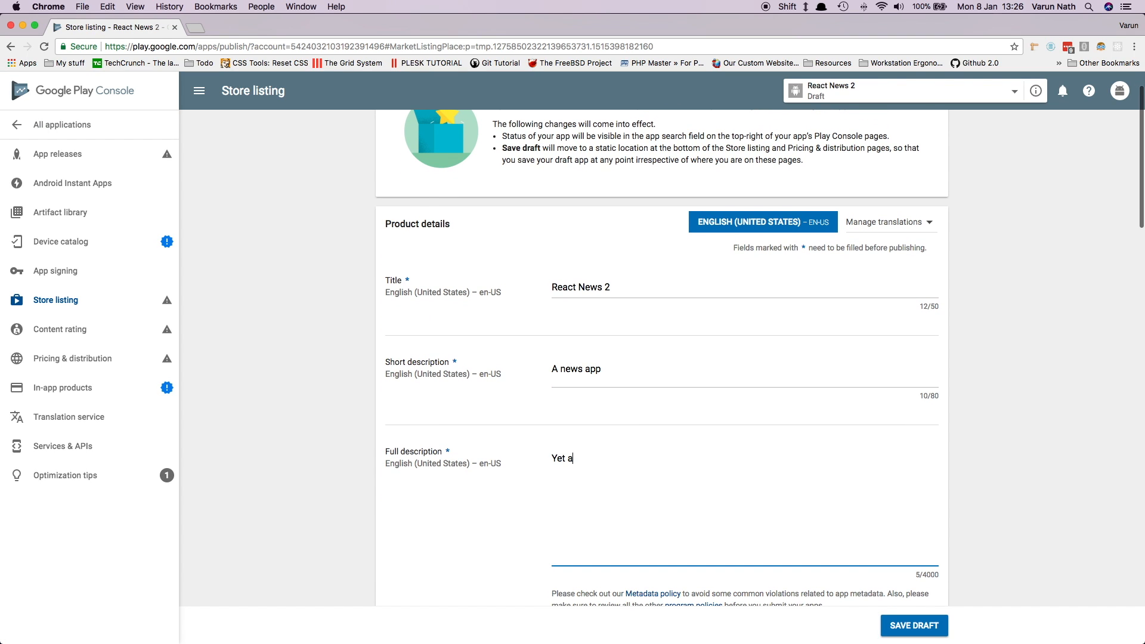
pyautogui.write('nother news app')
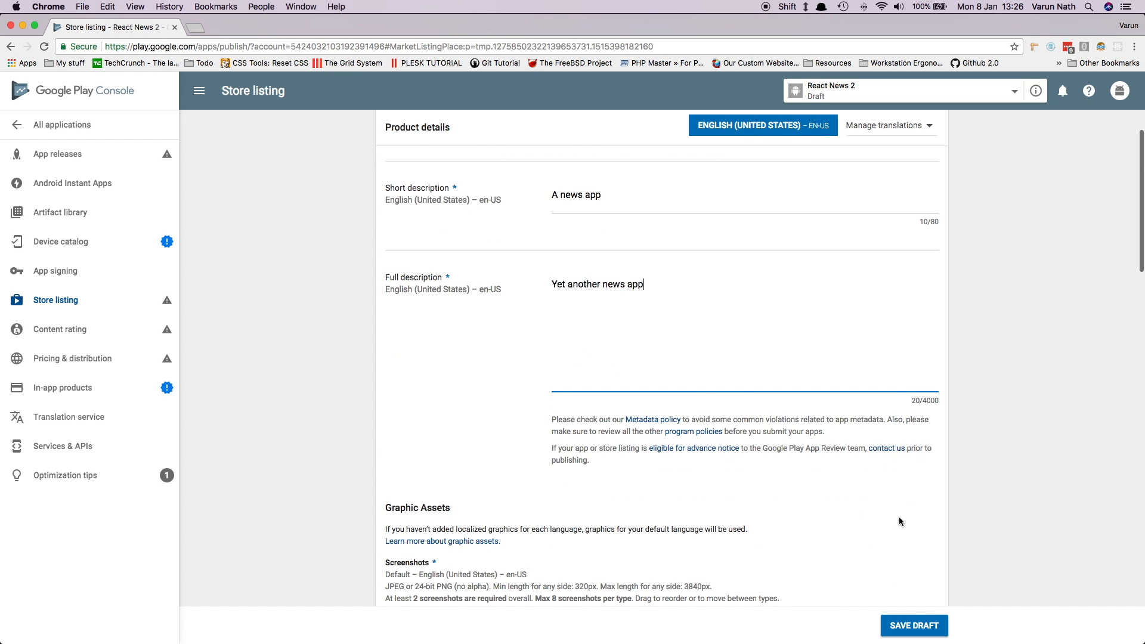
# Step: Add the screenshots and feature graphic, and set application type to Applications
pyautogui.scroll(-3)
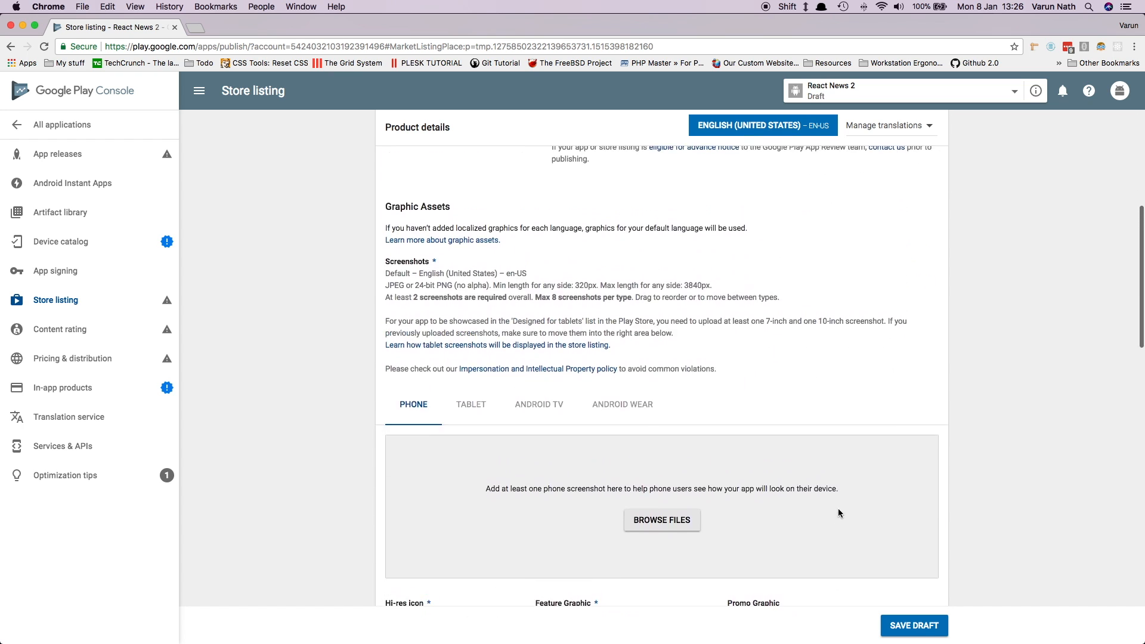
pyautogui.scroll(-3)
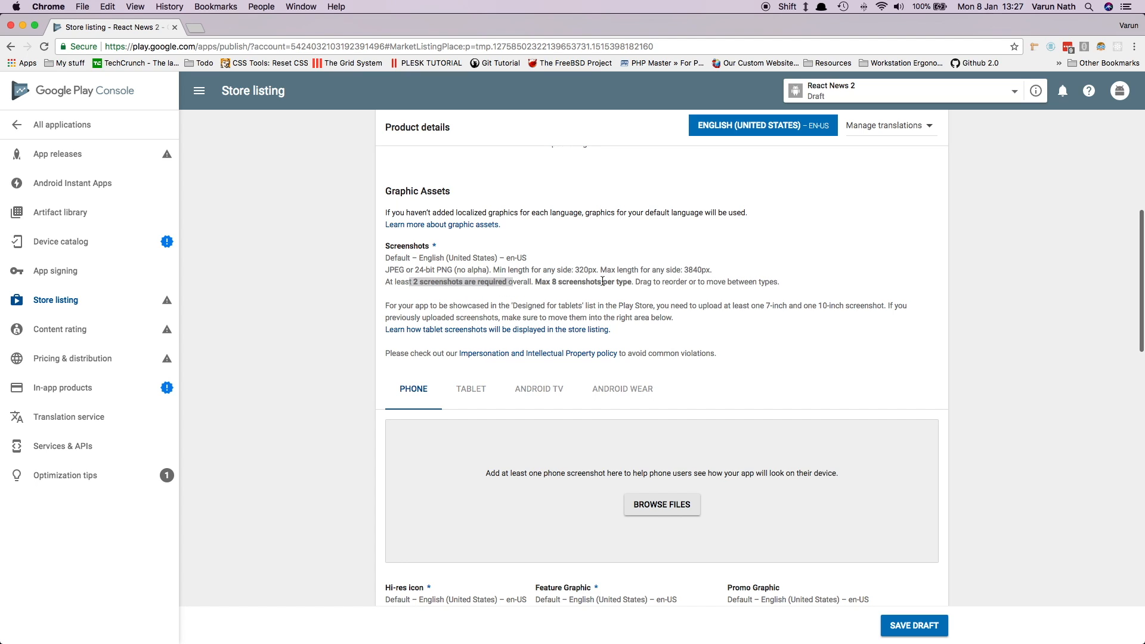
pyautogui.scroll(-3)
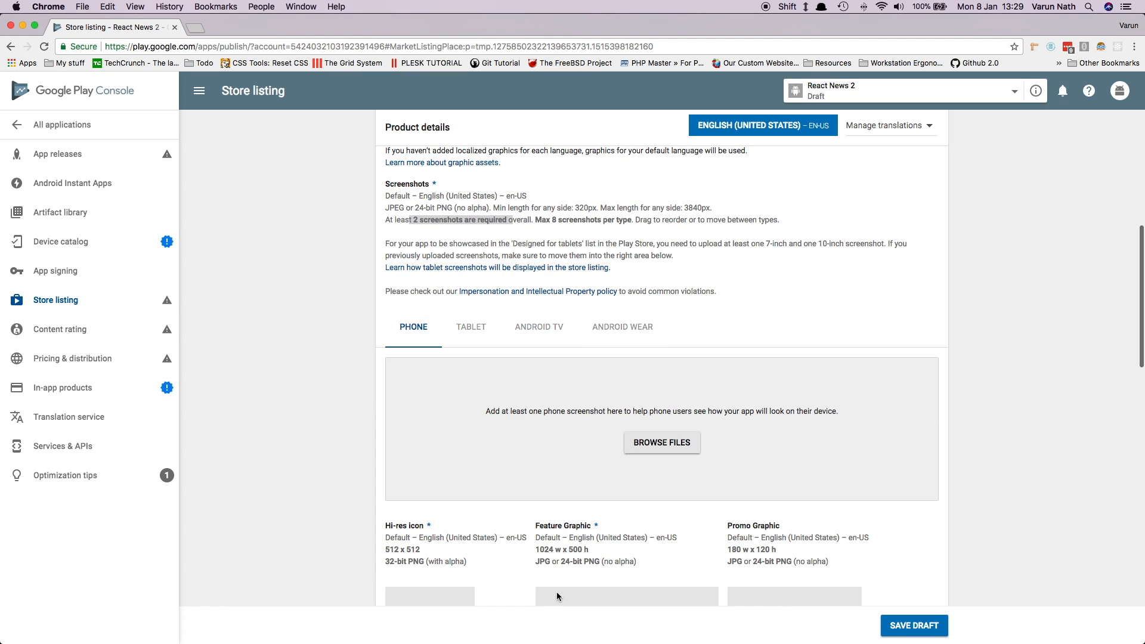
pyautogui.click(659, 442)
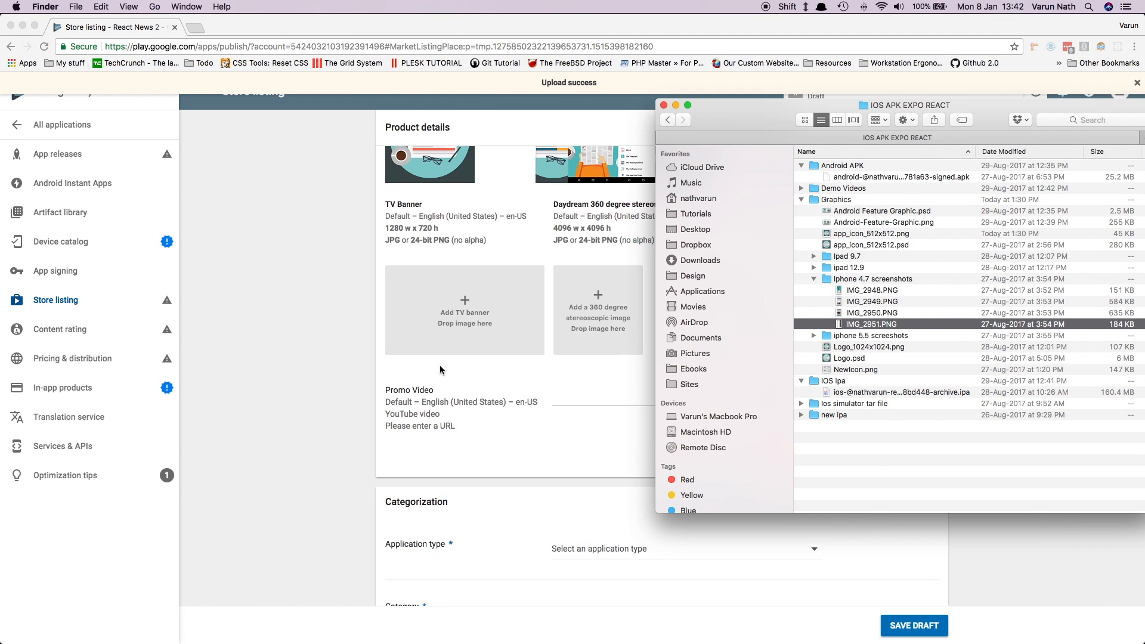
pyautogui.scroll(-3)
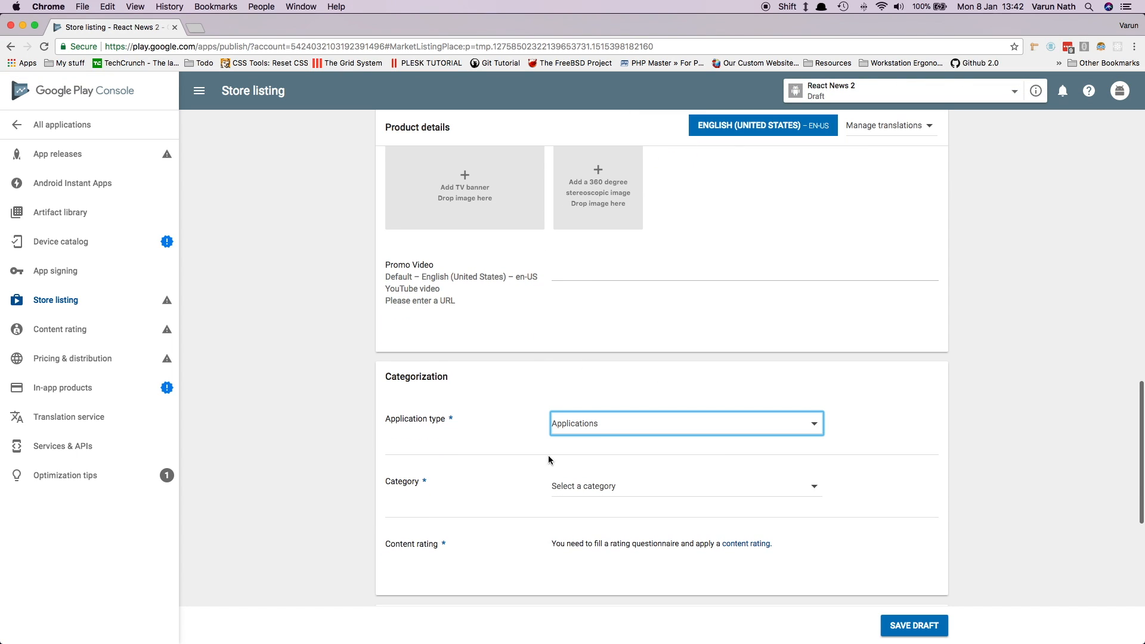
# Step: Set the app category to News & Magazines
pyautogui.scroll(-3)
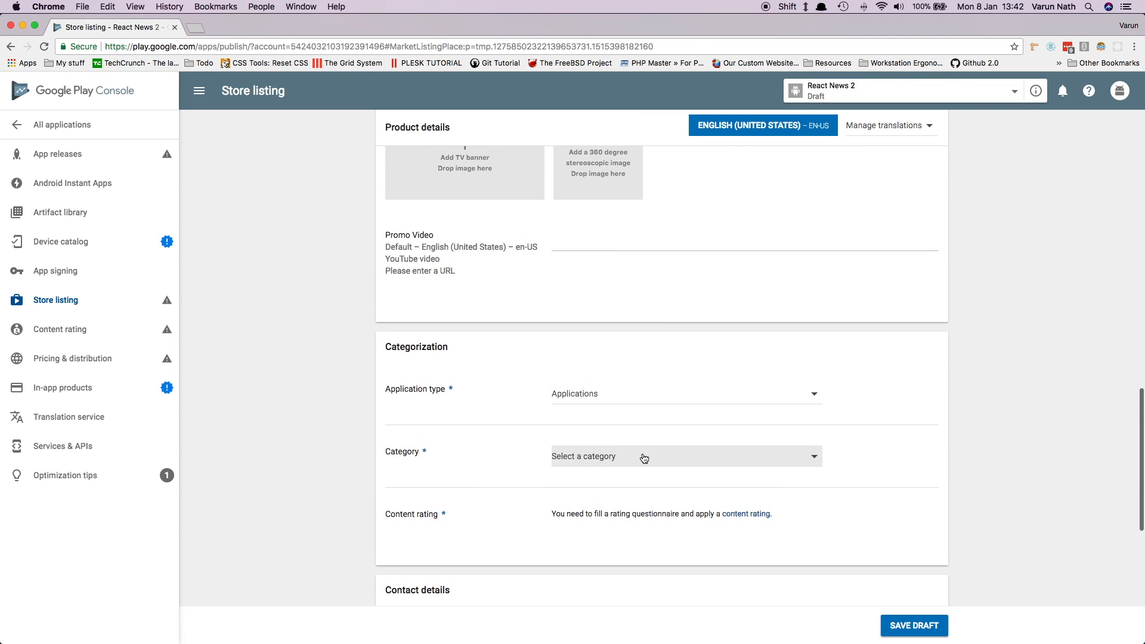
pyautogui.click(682, 455)
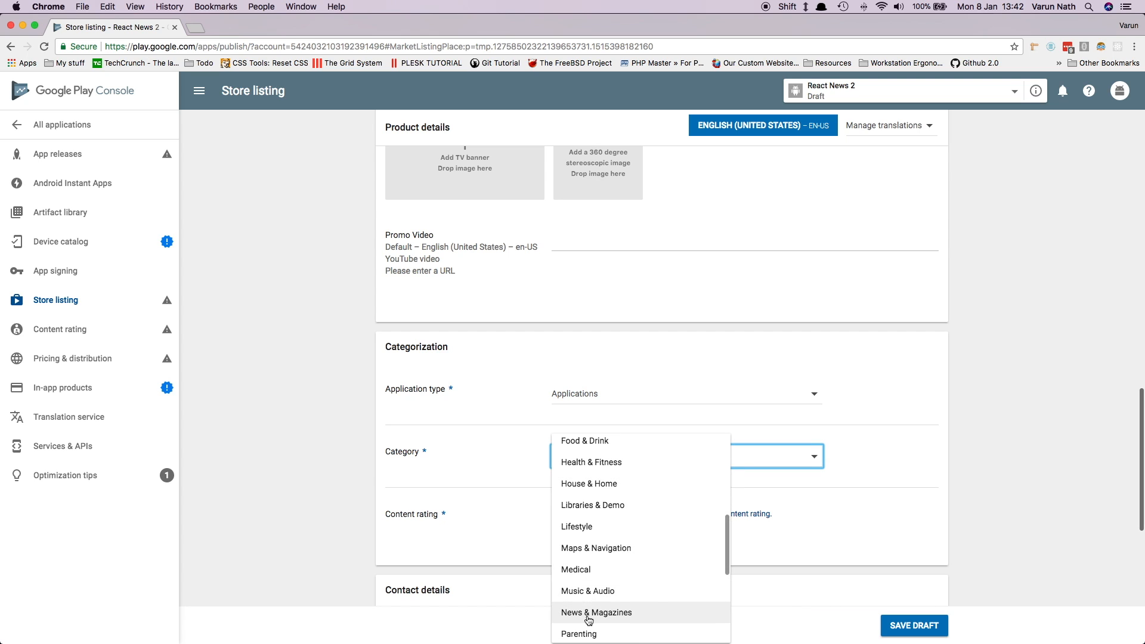
pyautogui.click(596, 612)
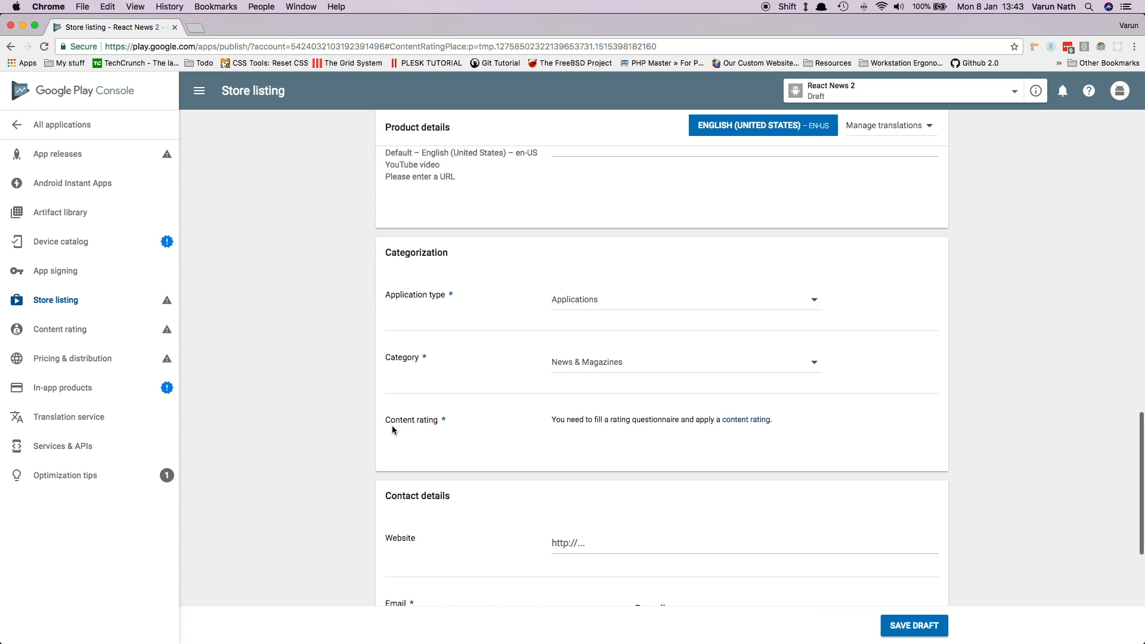
# Step: Opt out of a privacy policy URL for now and save the store listing draft
pyautogui.scroll(-3)
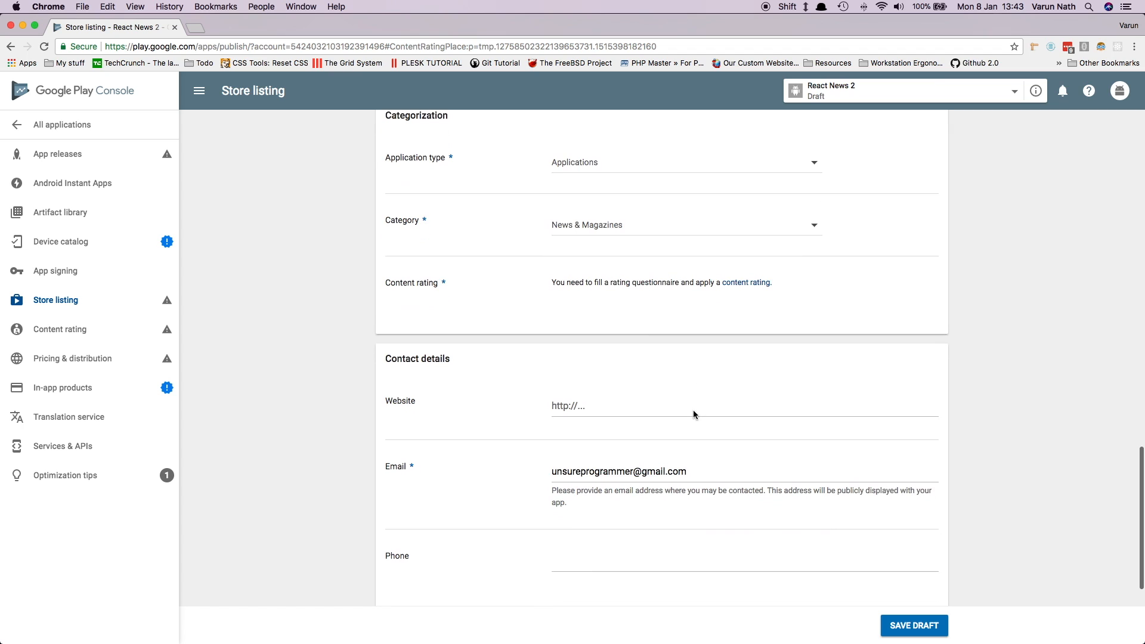
pyautogui.scroll(-3)
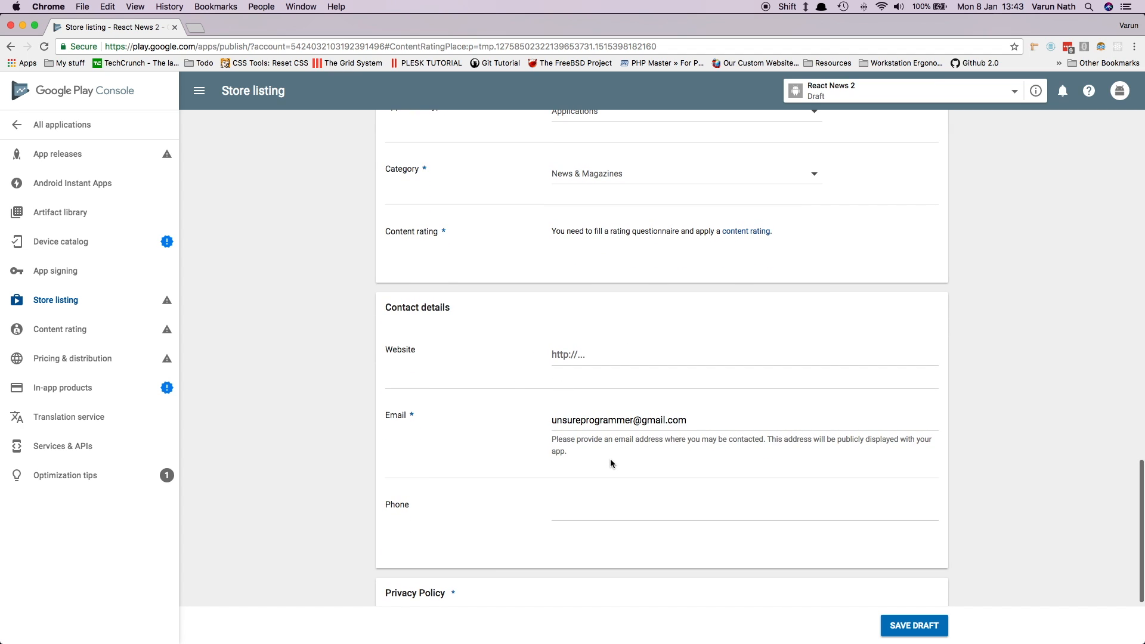
pyautogui.scroll(-3)
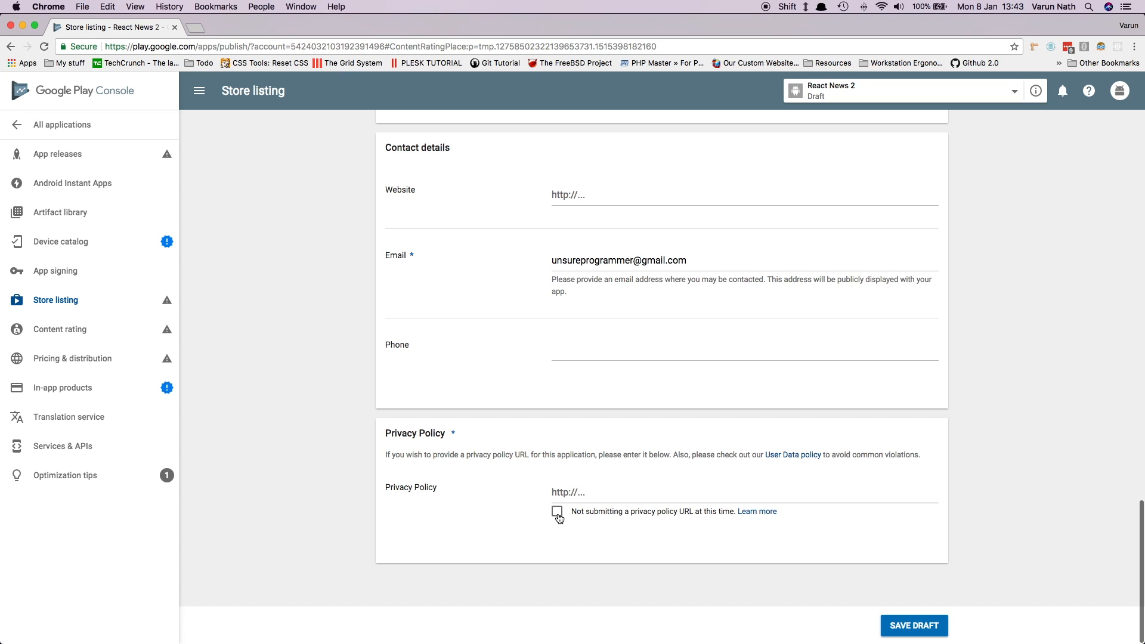
pyautogui.click(557, 512)
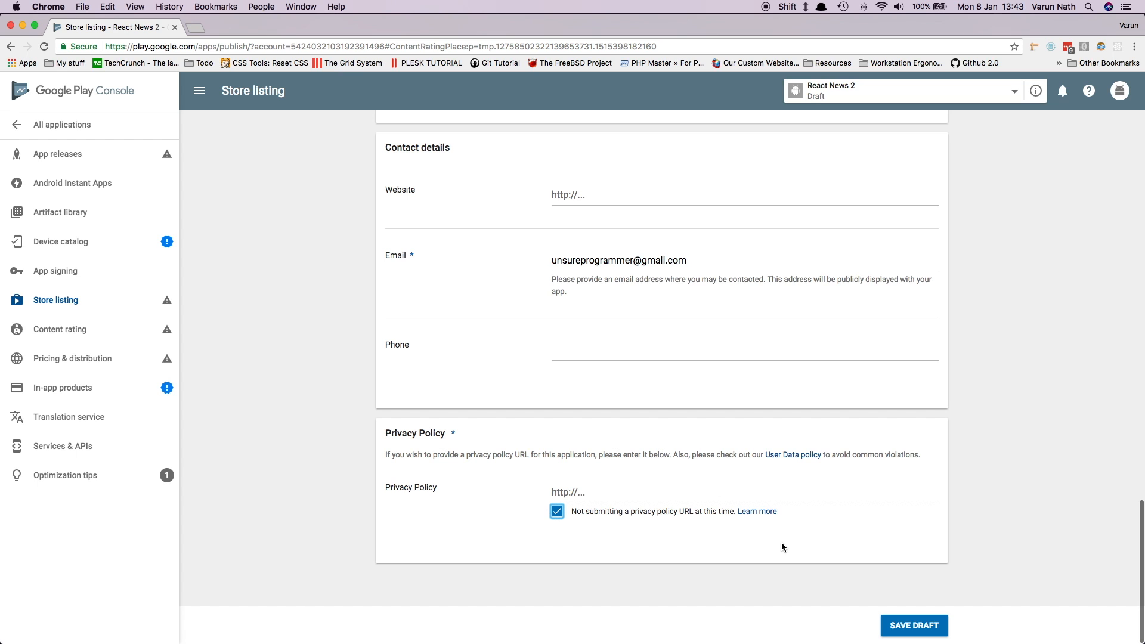
pyautogui.click(913, 625)
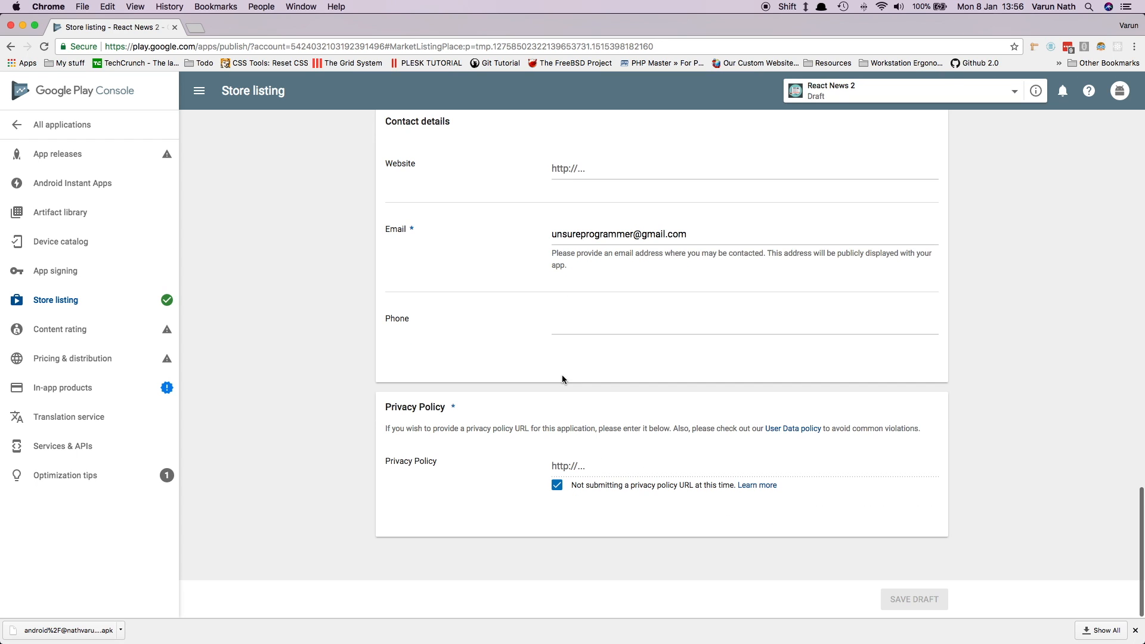
# Step: Go to App releases and start managing the production track for React News 2
pyautogui.click(58, 154)
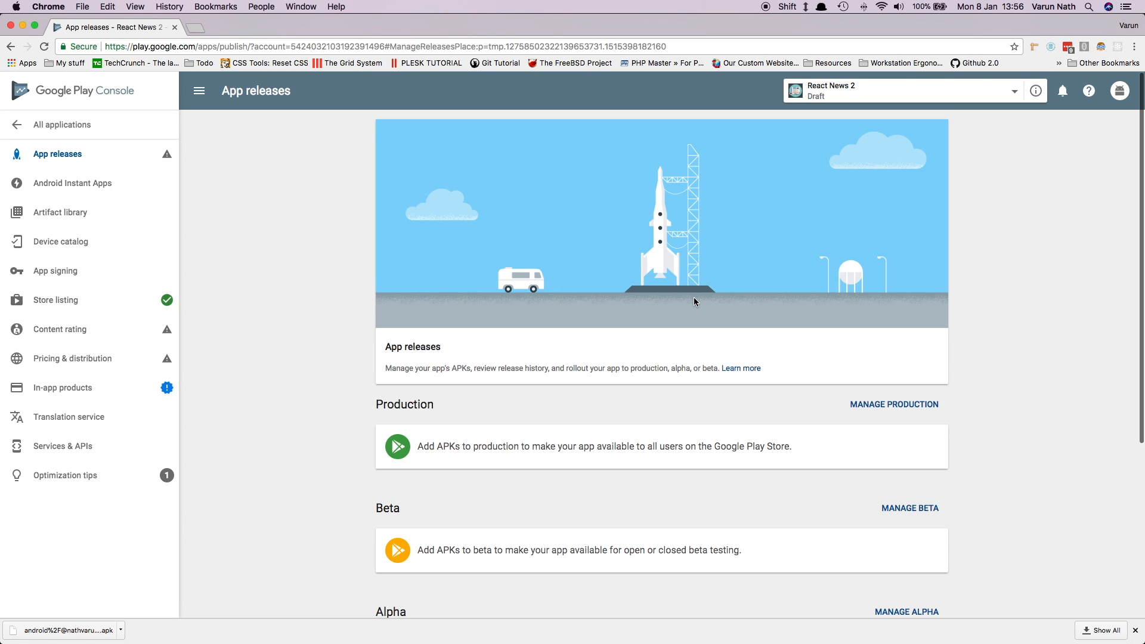
pyautogui.scroll(-3)
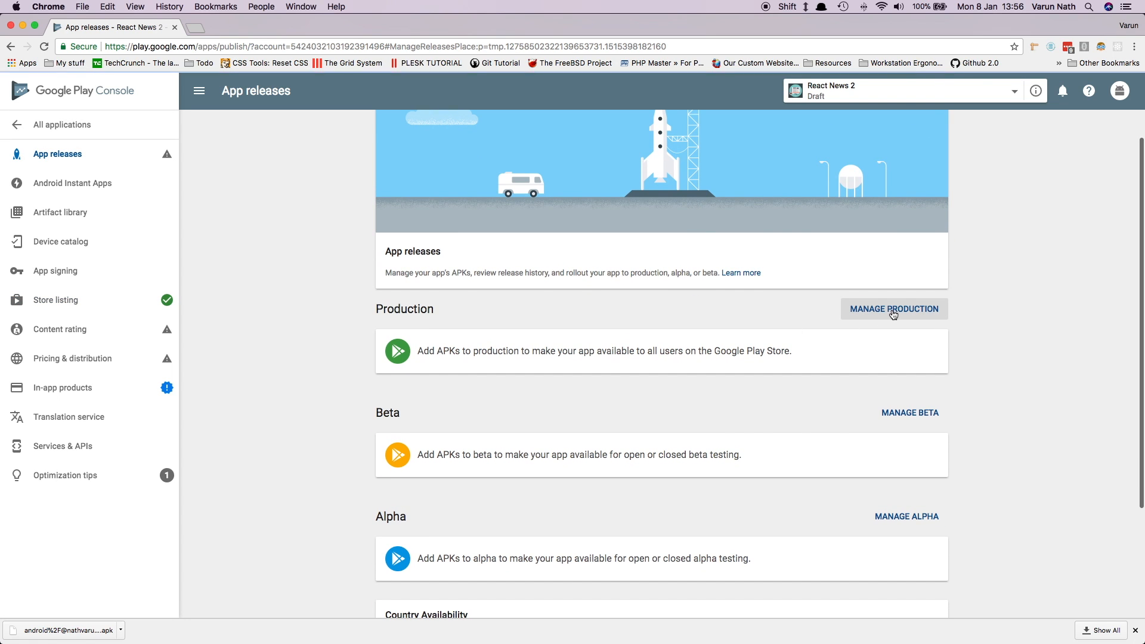
pyautogui.click(893, 309)
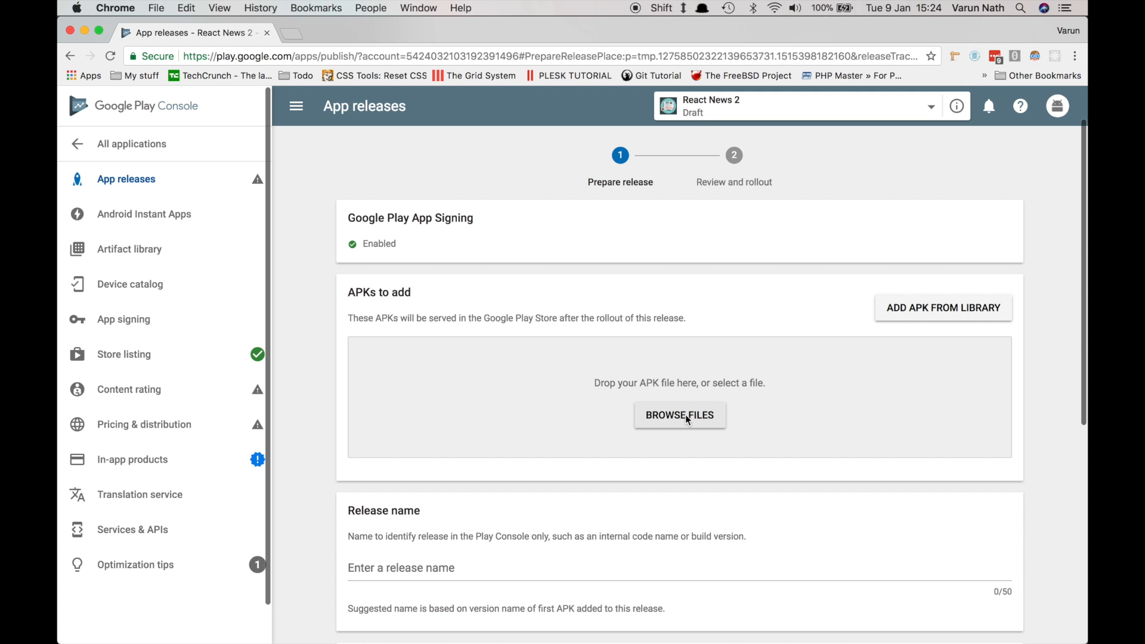
# Step: Upload New.apk to the production release as version code 1, release name 1.1.0
pyautogui.click(679, 415)
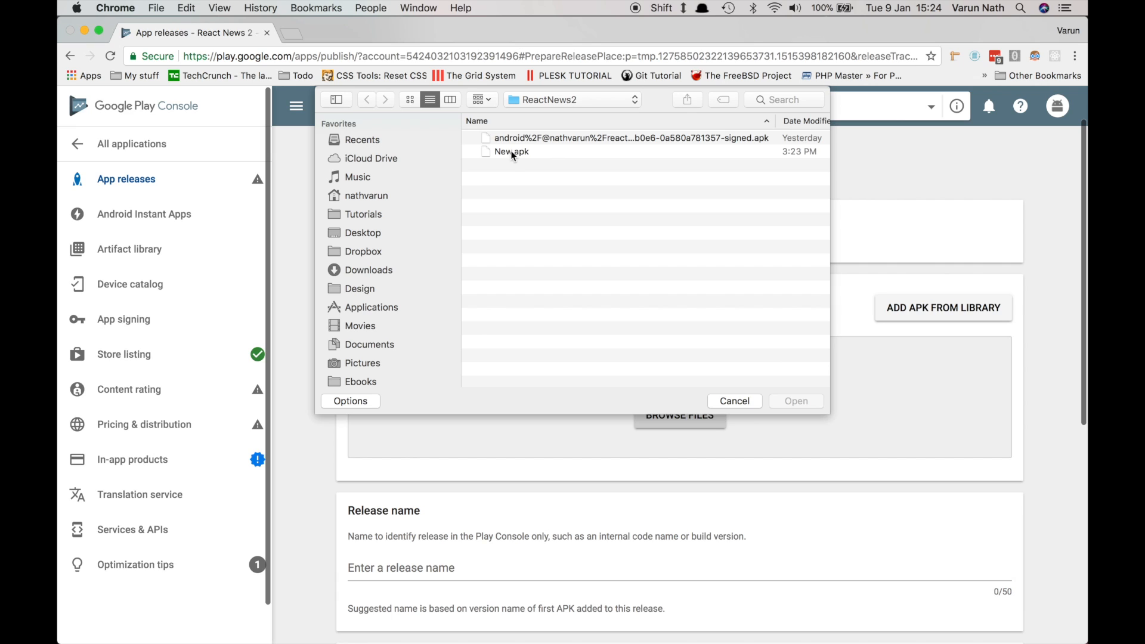
pyautogui.click(795, 401)
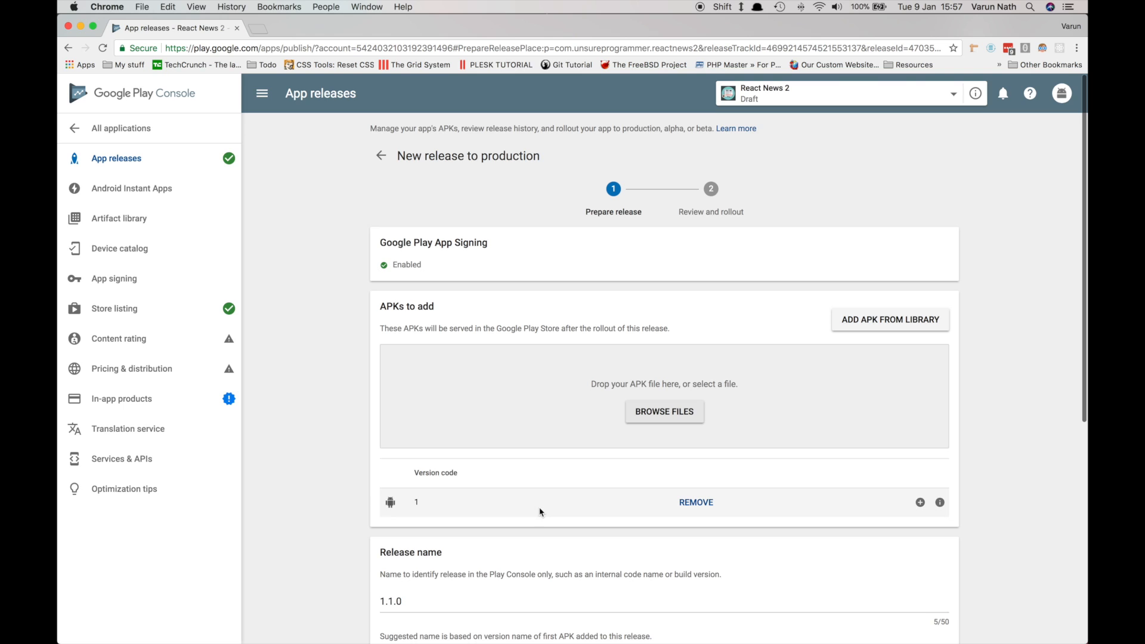
pyautogui.scroll(-3)
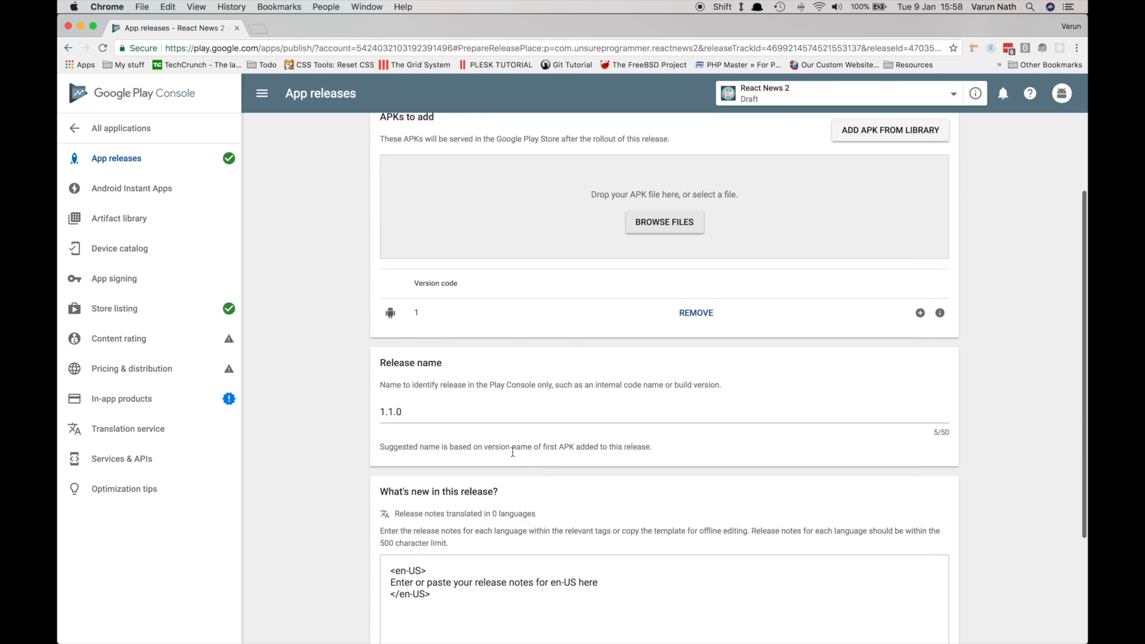
# Step: Enter en-US release notes 'This is the coolest news app' and save the release
pyautogui.scroll(-3)
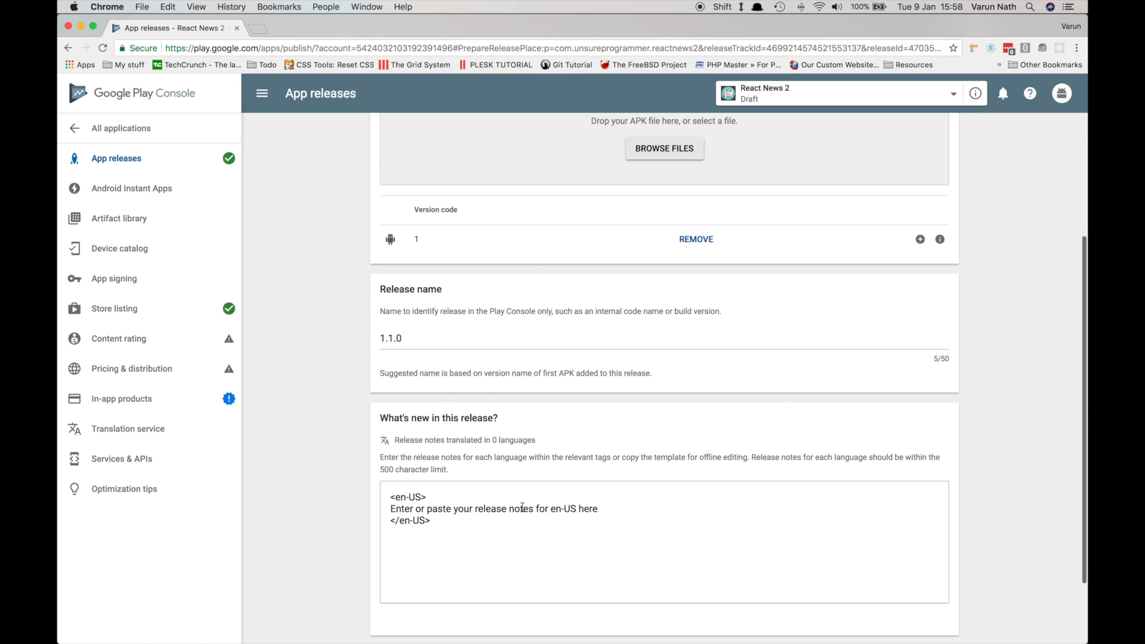
pyautogui.write('Th</en-US>')
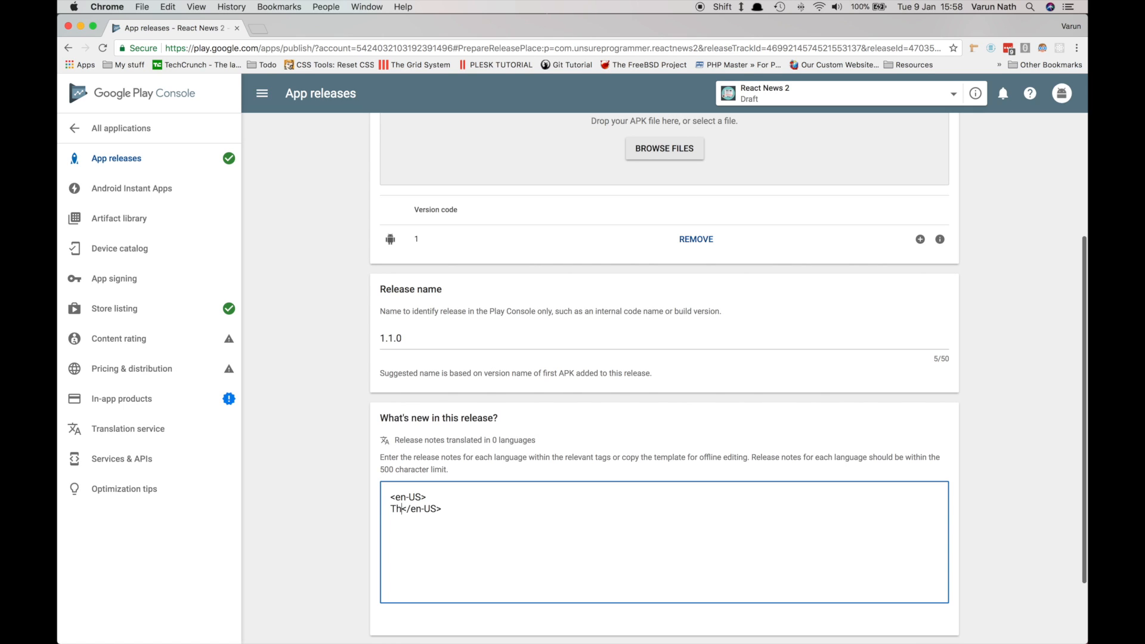
pyautogui.write('This is the coolest news app')
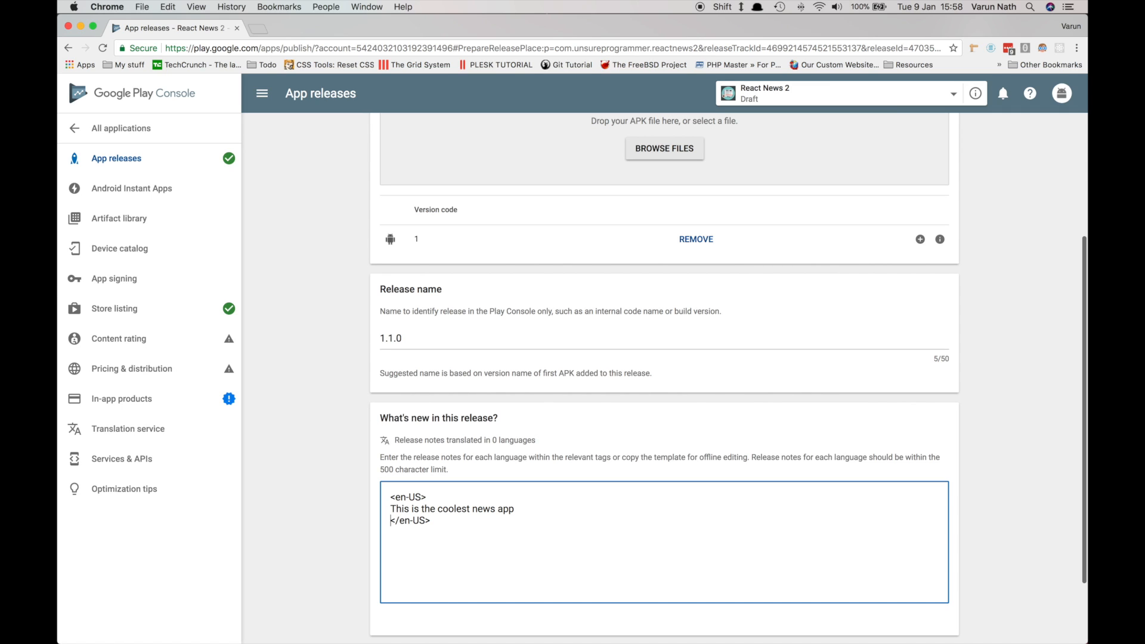
pyautogui.scroll(-3)
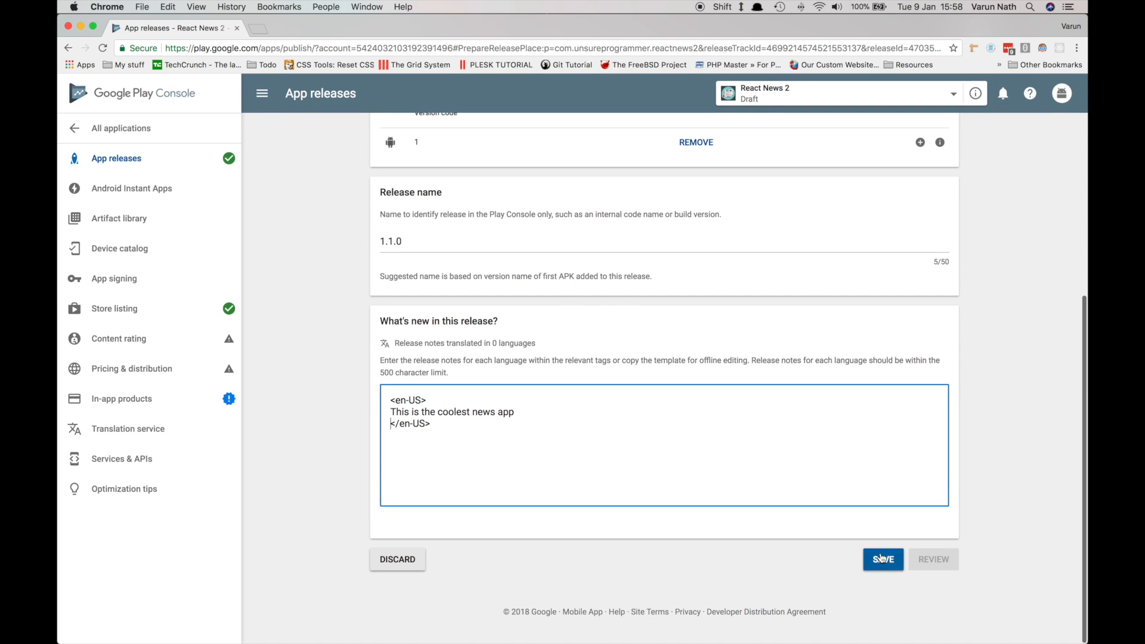
pyautogui.click(882, 559)
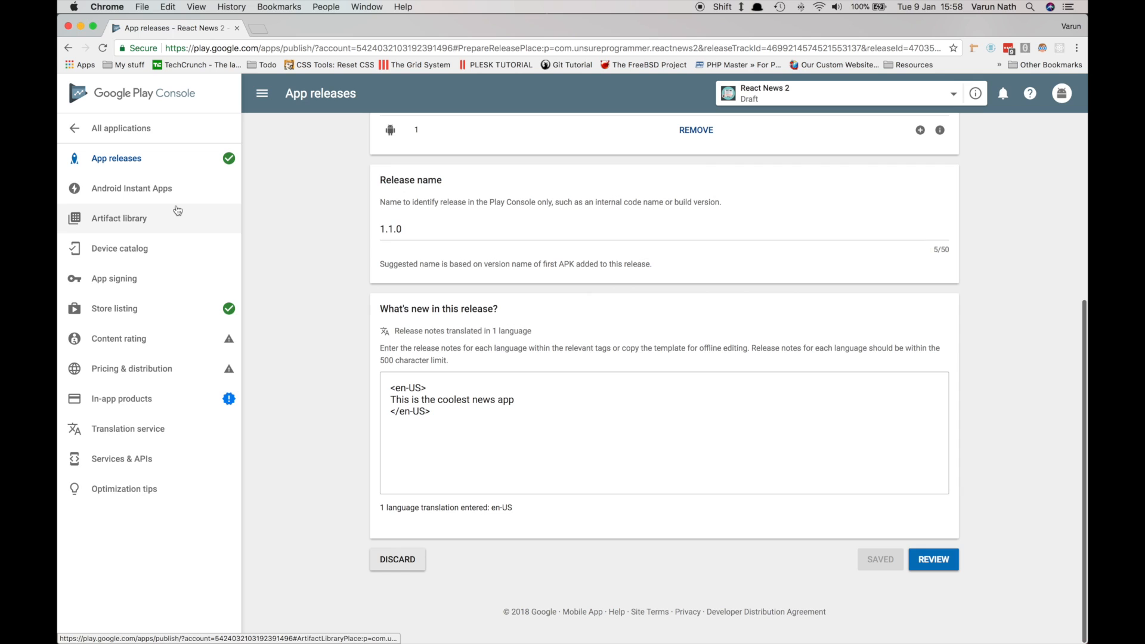
# Step: Start the content rating questionnaire and choose the Reference, News, or Educational category
pyautogui.click(118, 337)
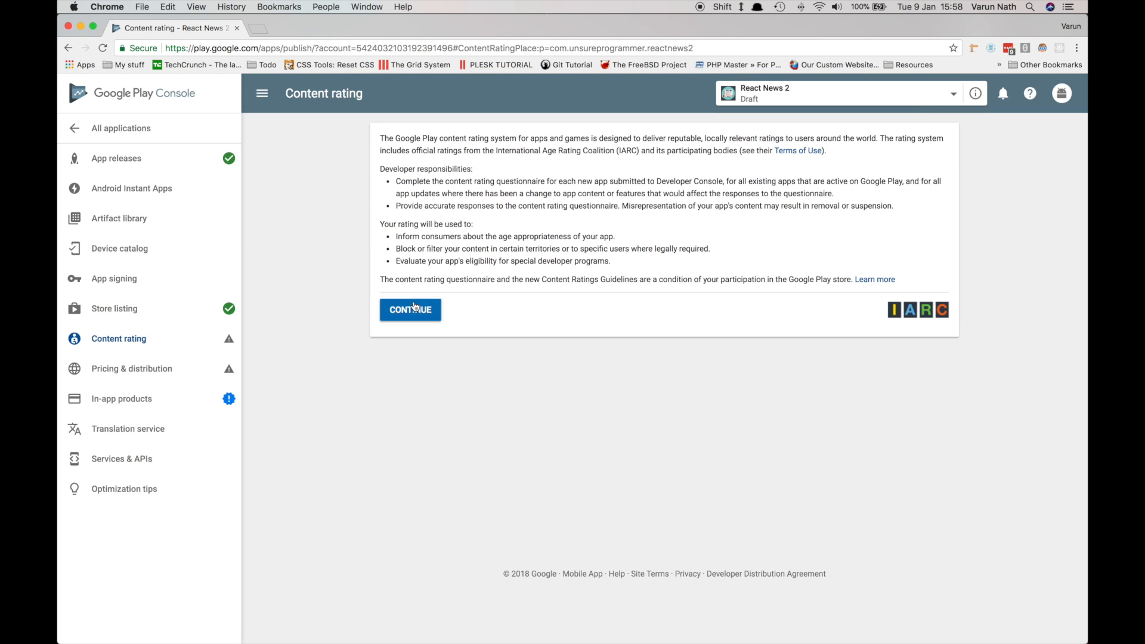
pyautogui.click(409, 310)
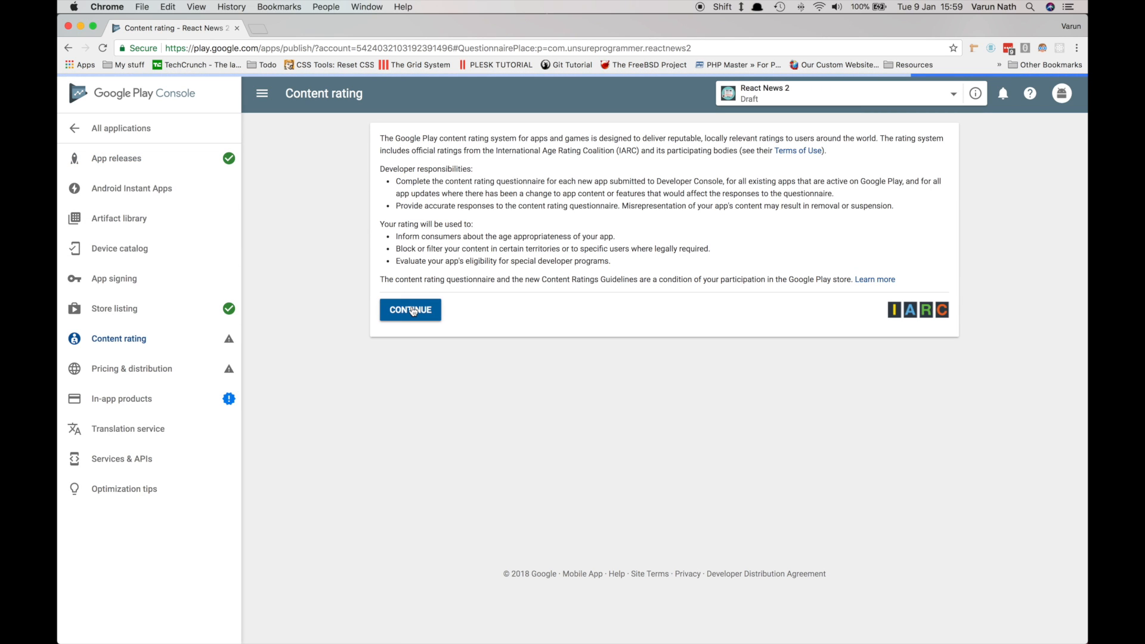
pyautogui.click(409, 310)
pyautogui.write('unsureprogrammer@gma')
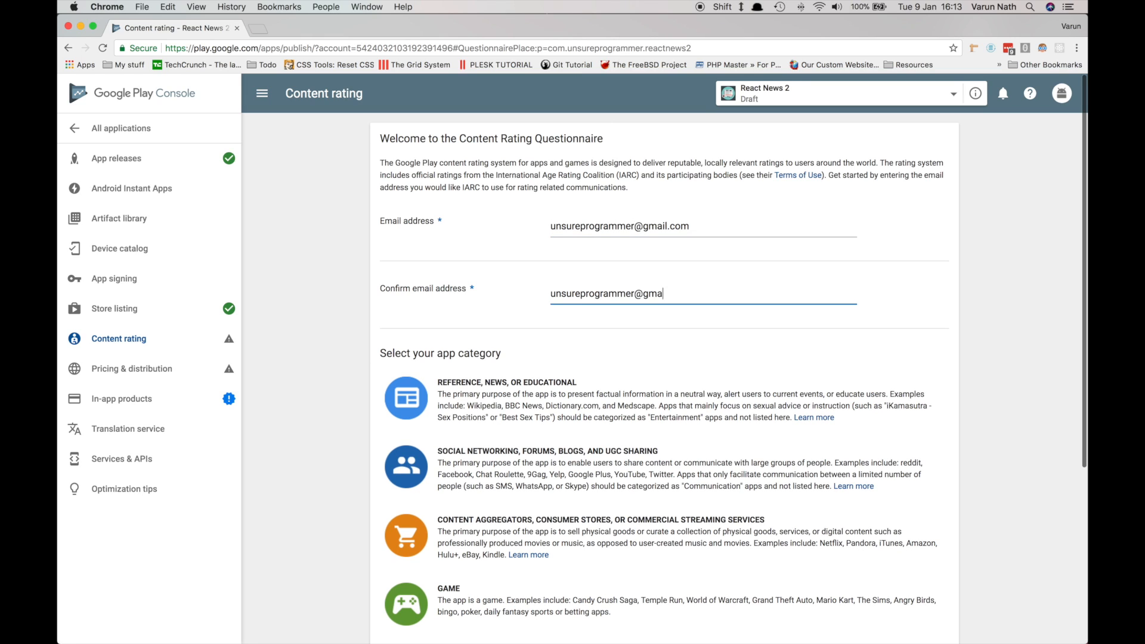
pyautogui.click(405, 399)
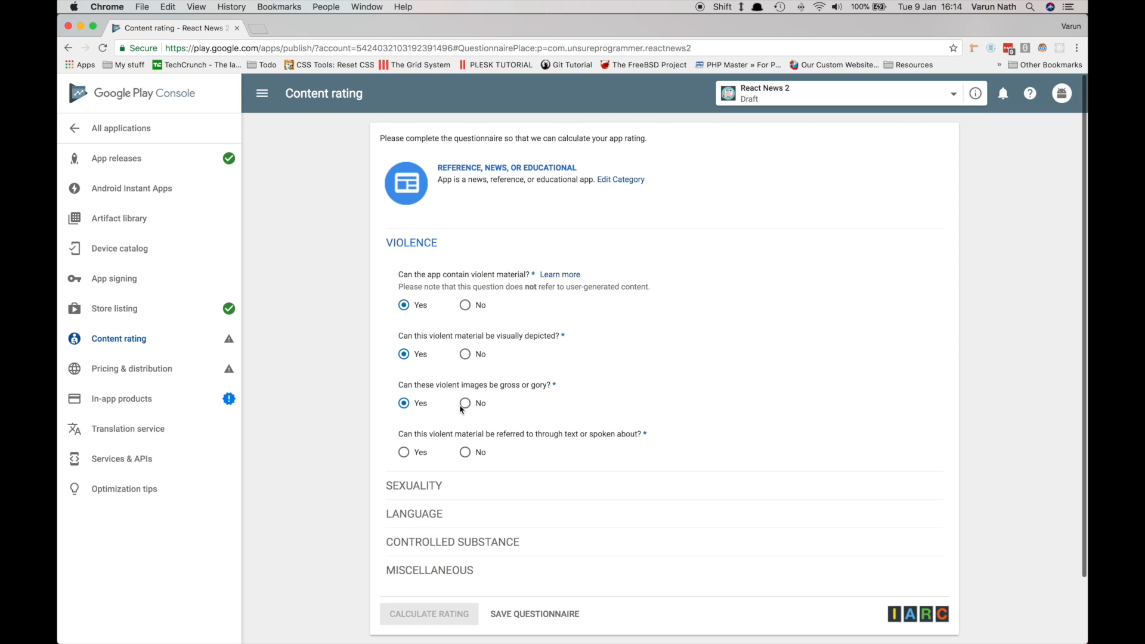
# Step: Answer the Language and Controlled Substance questions with Yes and close the finished sections
pyautogui.scroll(-3)
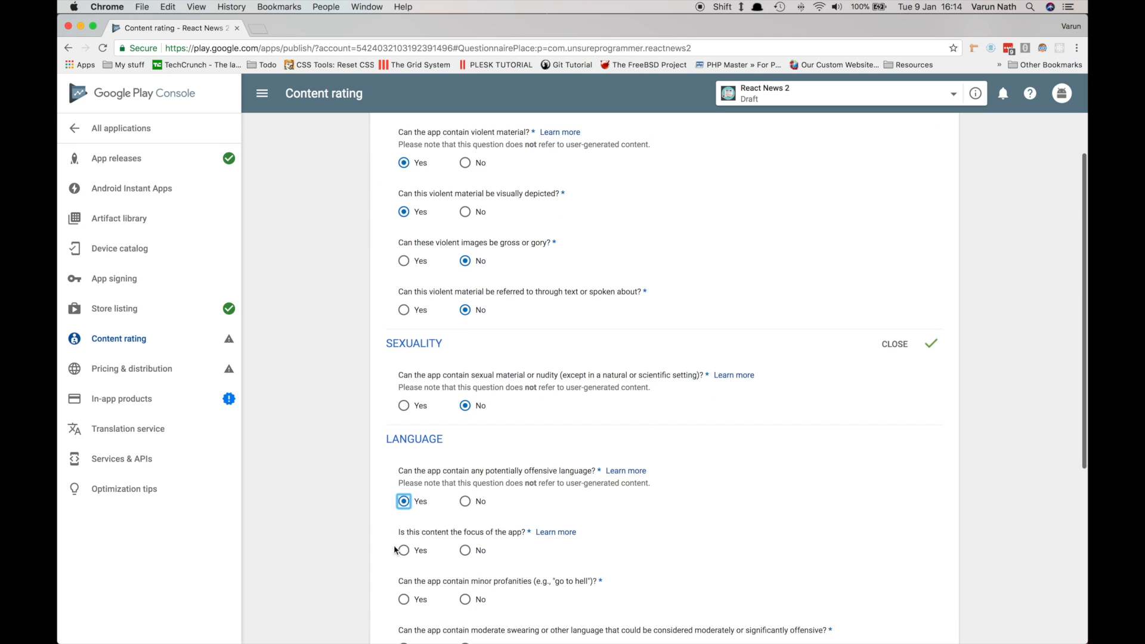
pyautogui.scroll(-3)
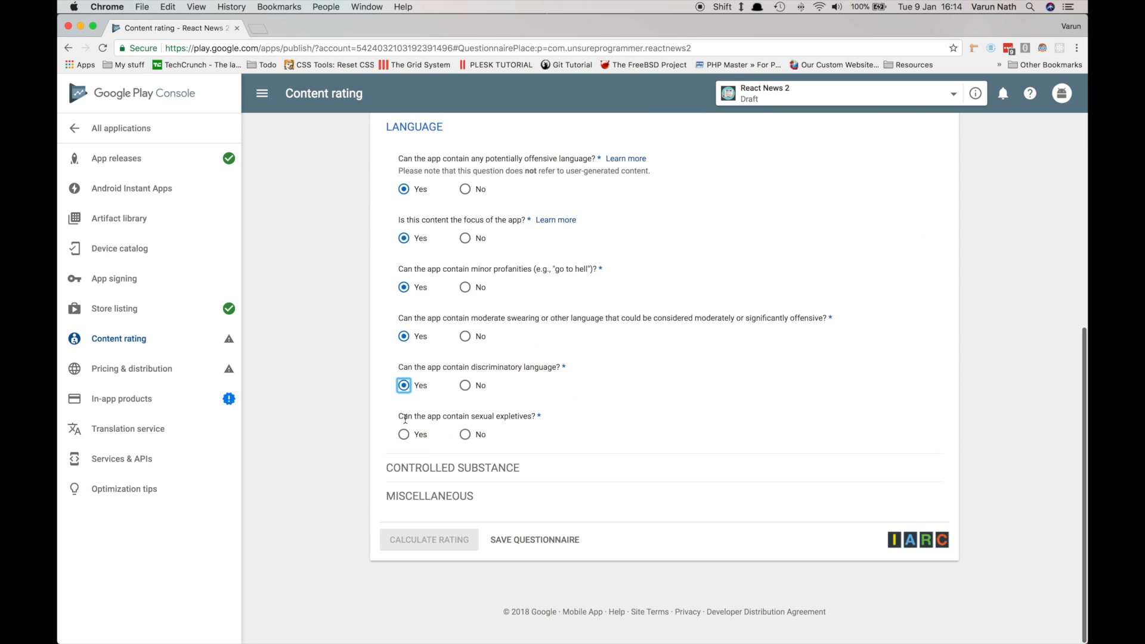
pyautogui.scroll(-3)
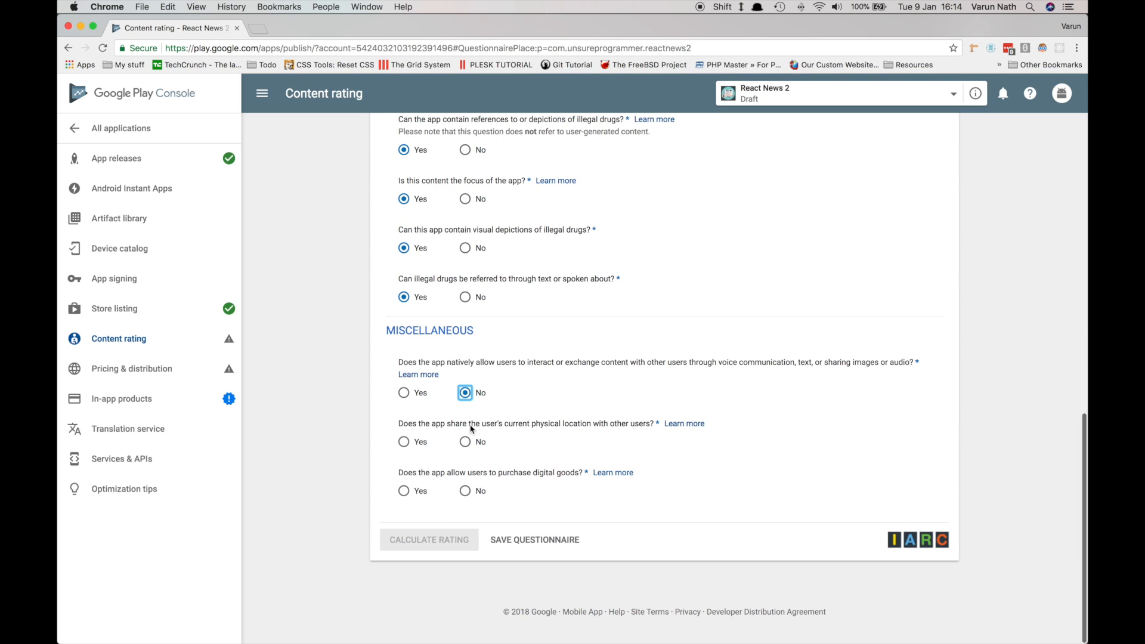
pyautogui.scroll(3)
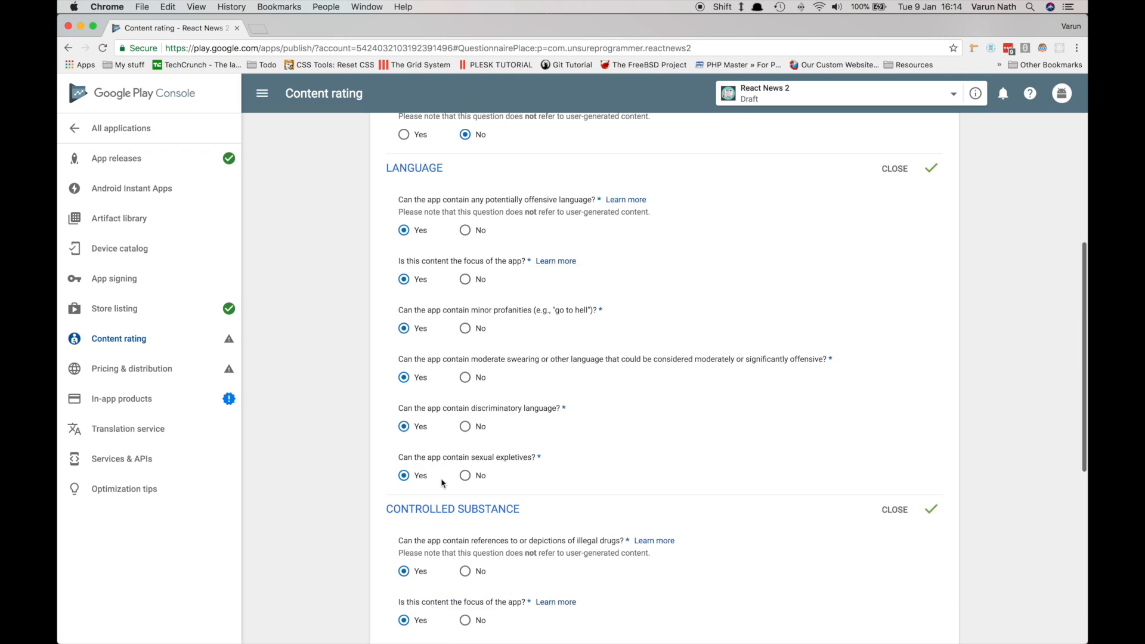
pyautogui.scroll(3)
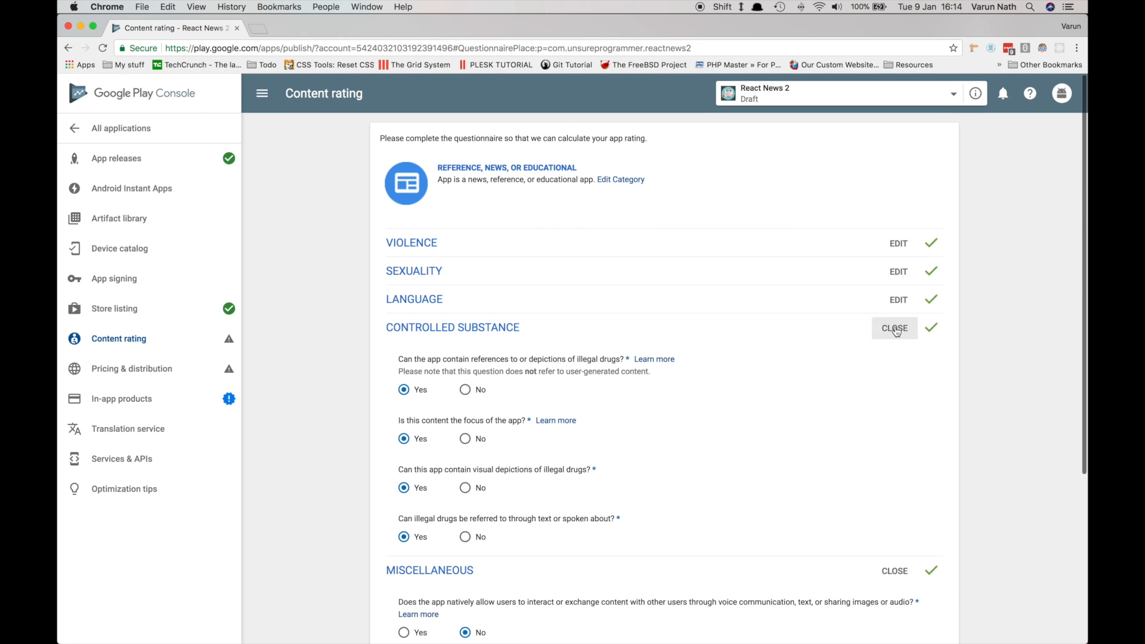
pyautogui.click(893, 328)
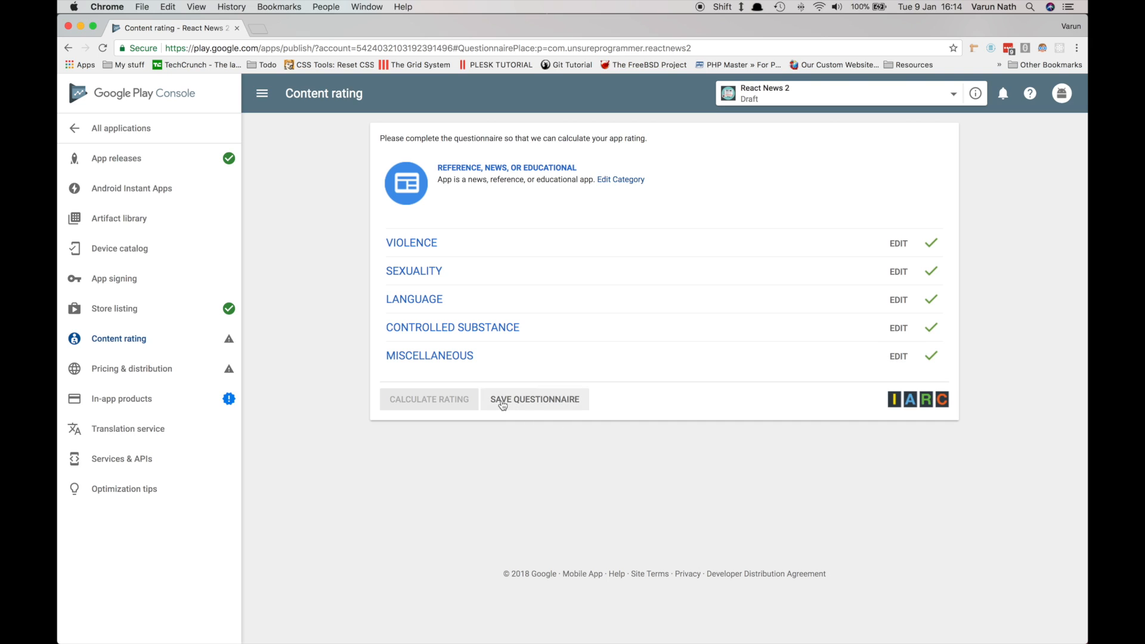
# Step: Save the questionnaire, calculate the rating (Teen, PEGI 16) and apply it
pyautogui.click(534, 400)
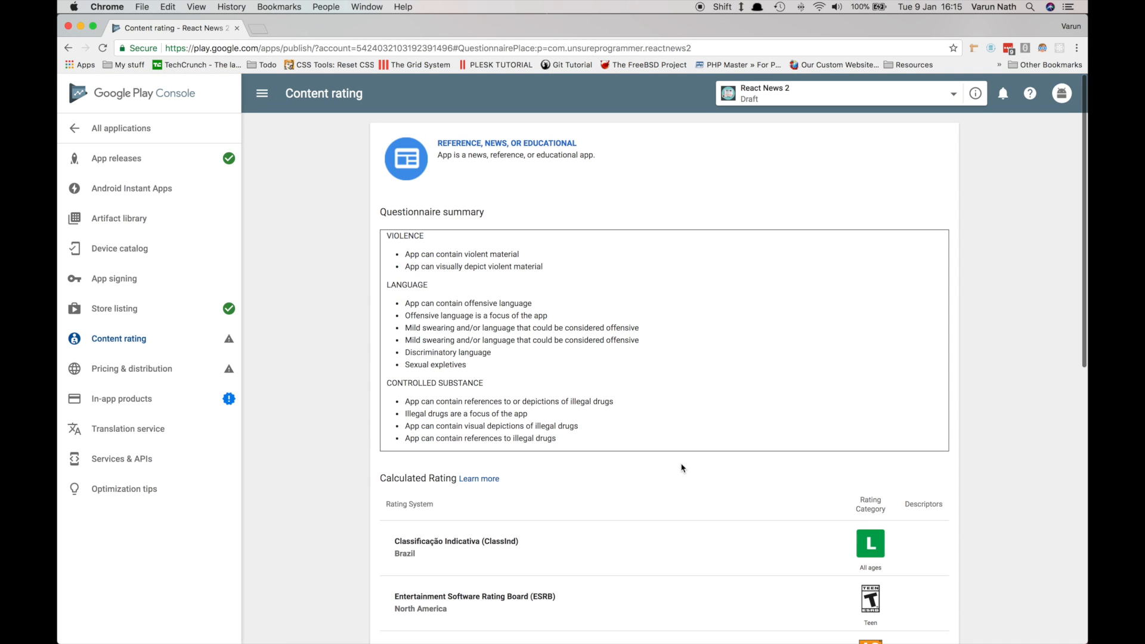
pyautogui.scroll(-3)
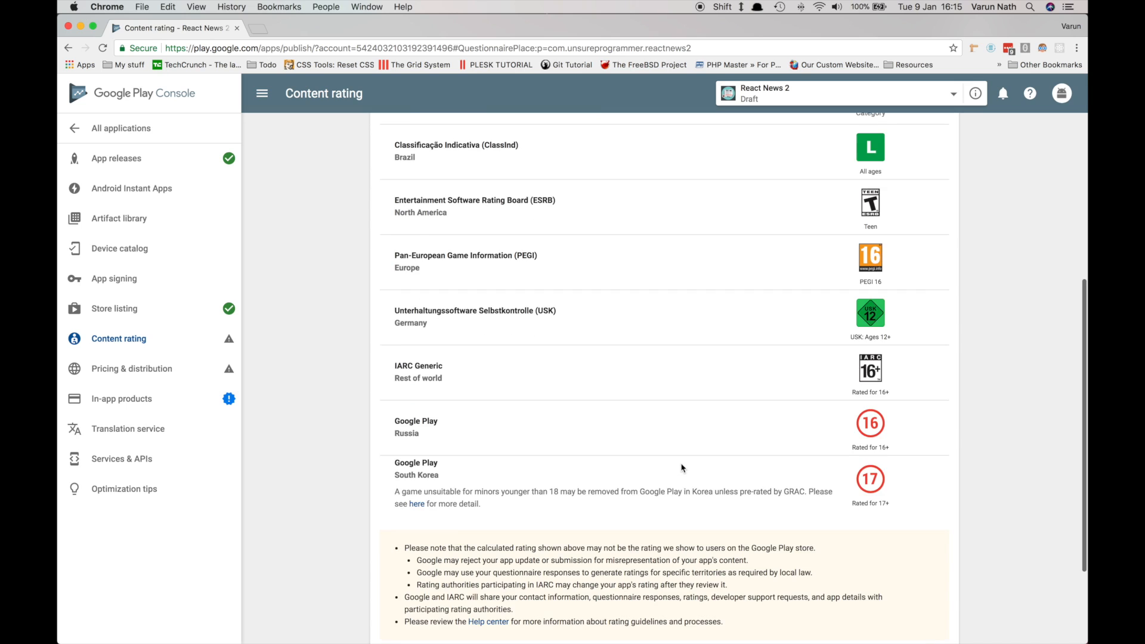
pyautogui.scroll(-3)
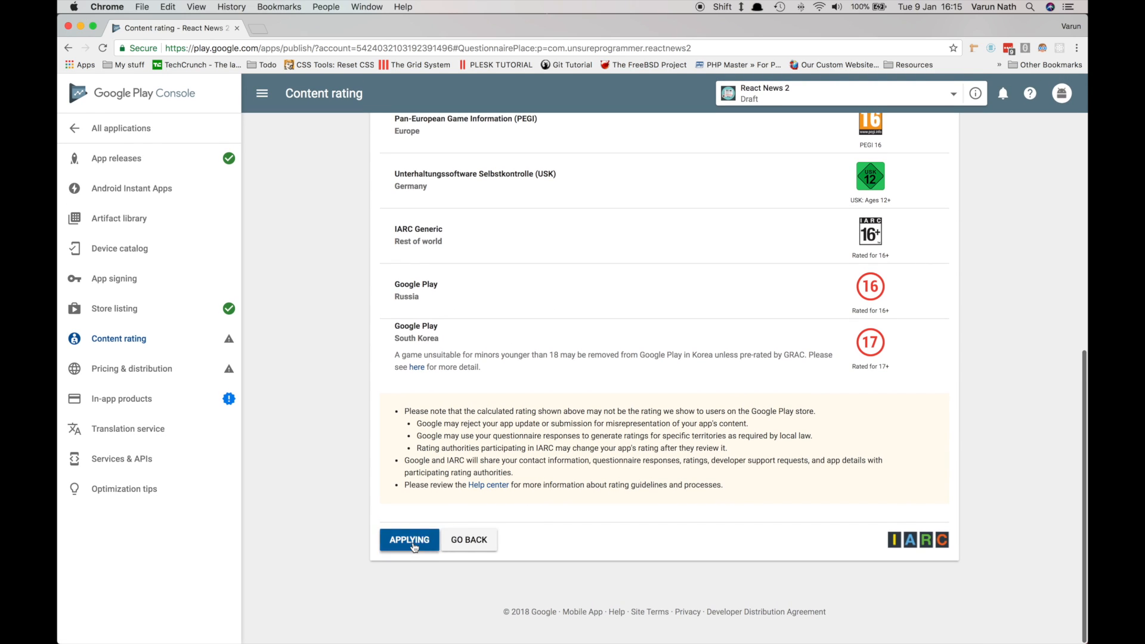
pyautogui.click(408, 539)
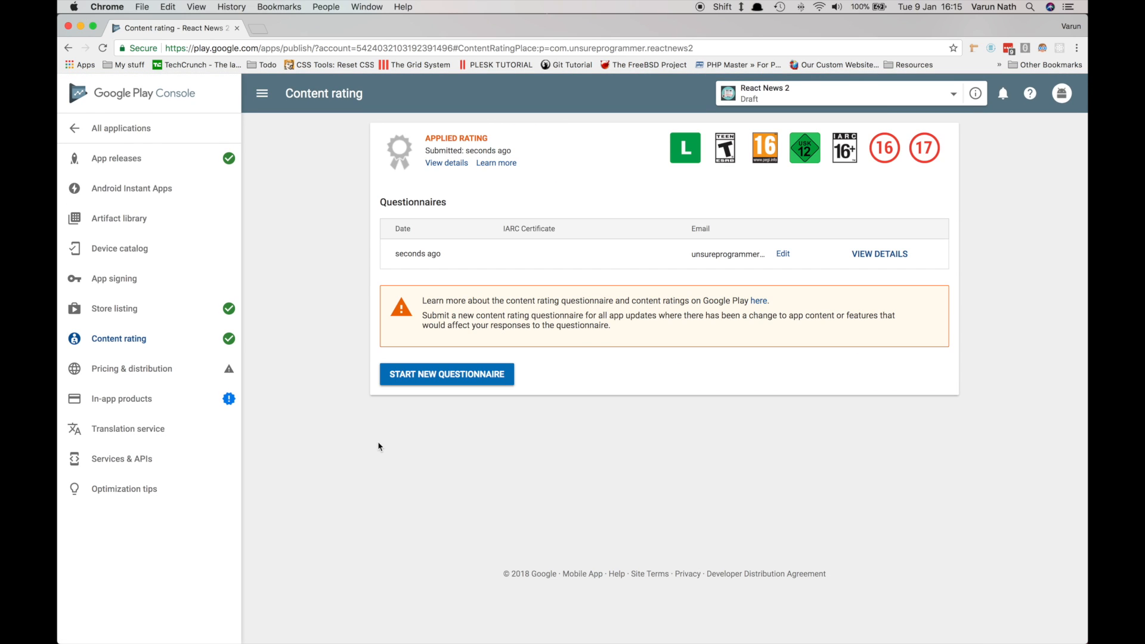
# Step: Set pricing and distribution with No ads, content guidelines and US export laws accepted, and save the draft
pyautogui.click(132, 369)
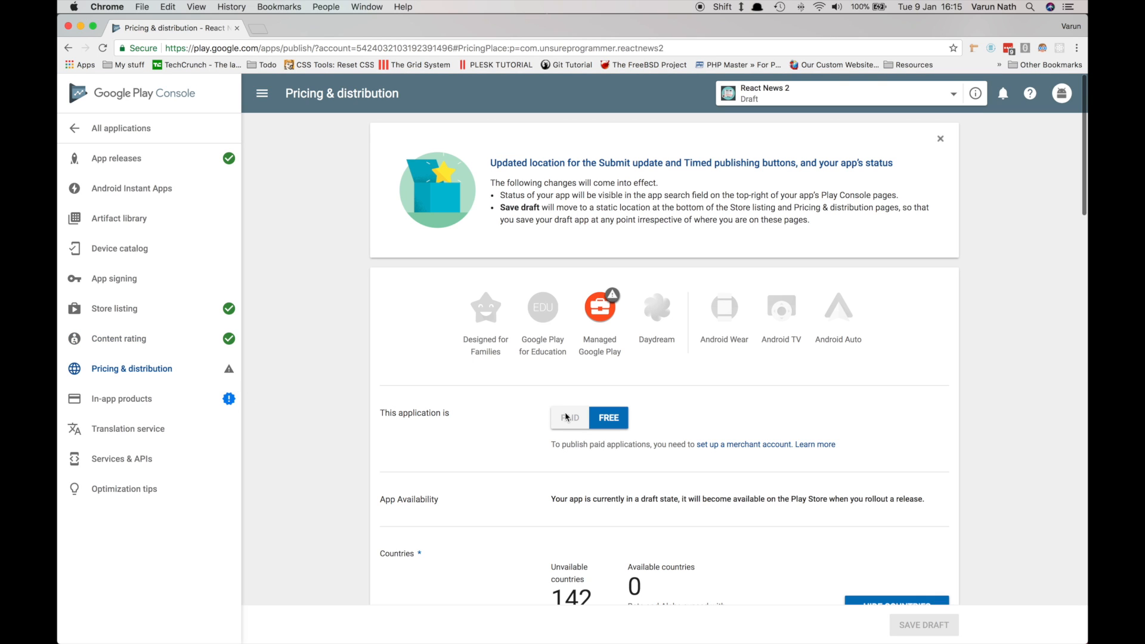
pyautogui.moveTo(609, 417)
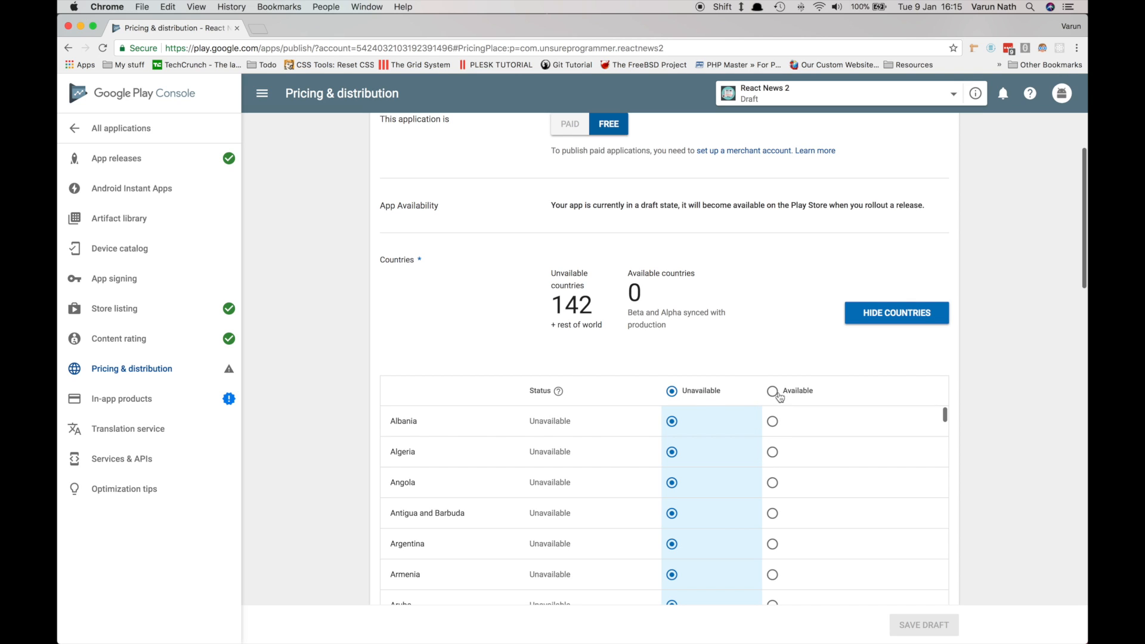
pyautogui.scroll(-3)
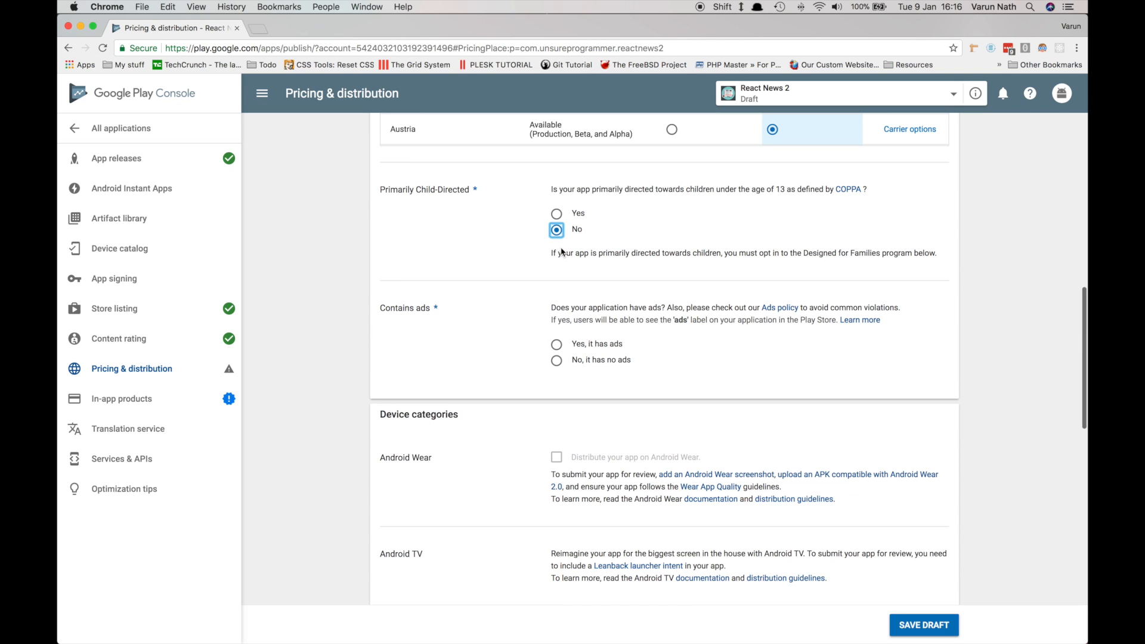
pyautogui.click(556, 359)
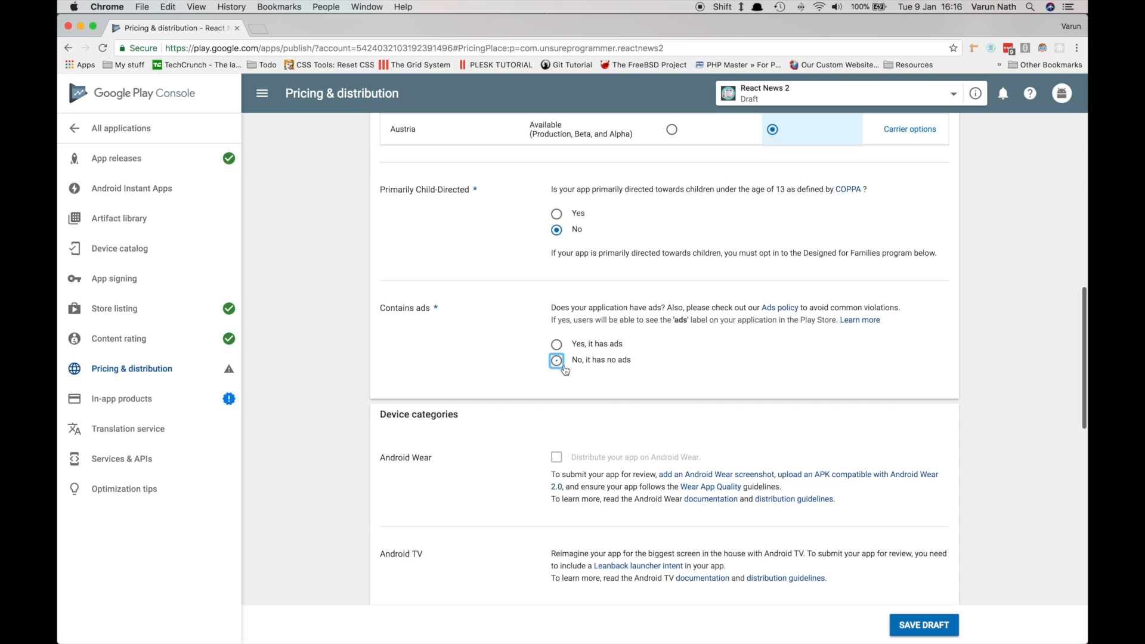
pyautogui.scroll(-3)
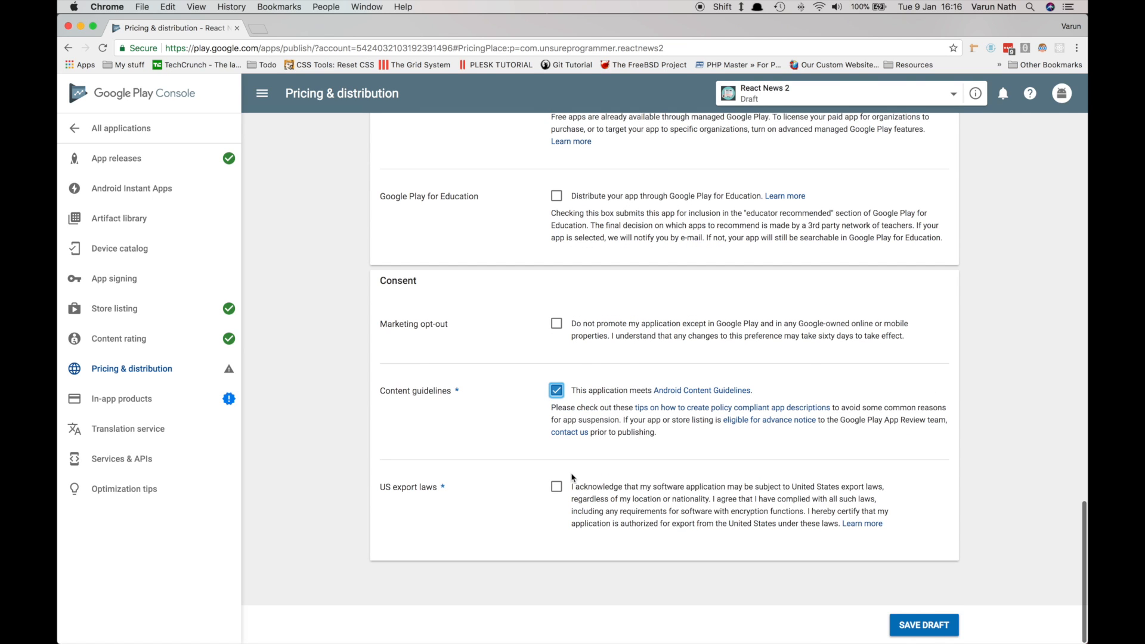
pyautogui.click(556, 486)
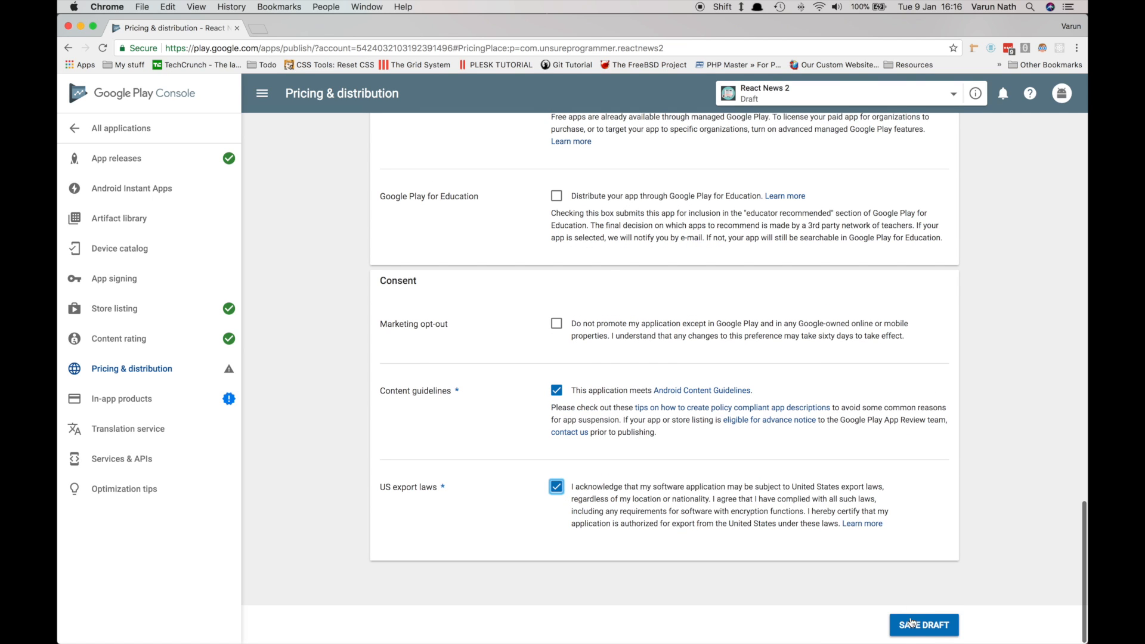
pyautogui.click(923, 624)
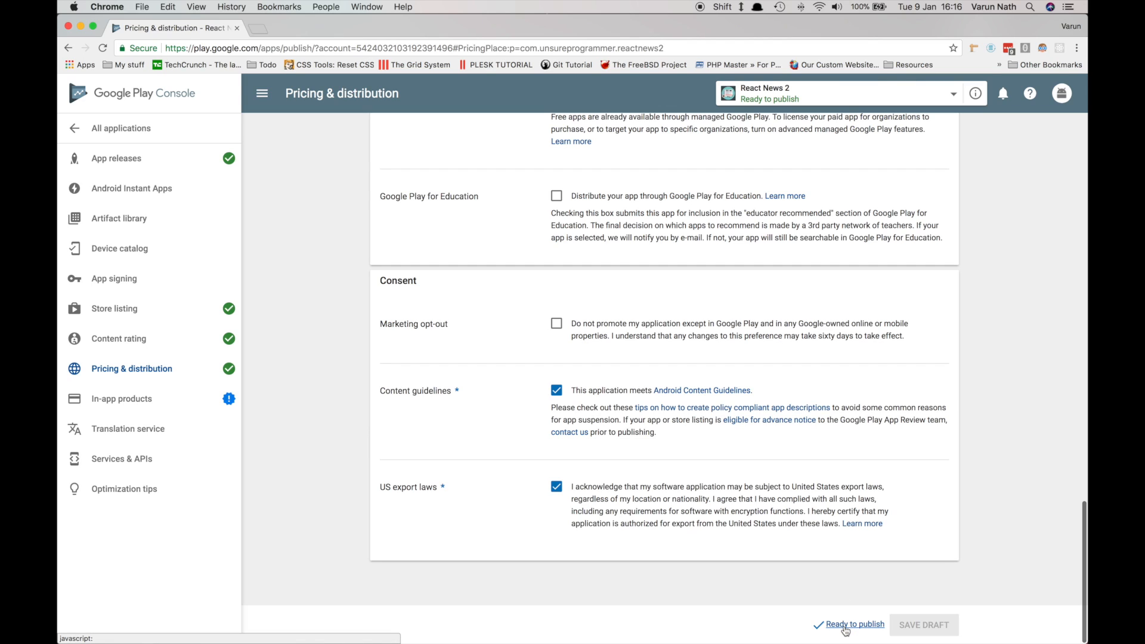
# Step: Confirm the app is ready to publish and go to Manage Releases
pyautogui.click(853, 623)
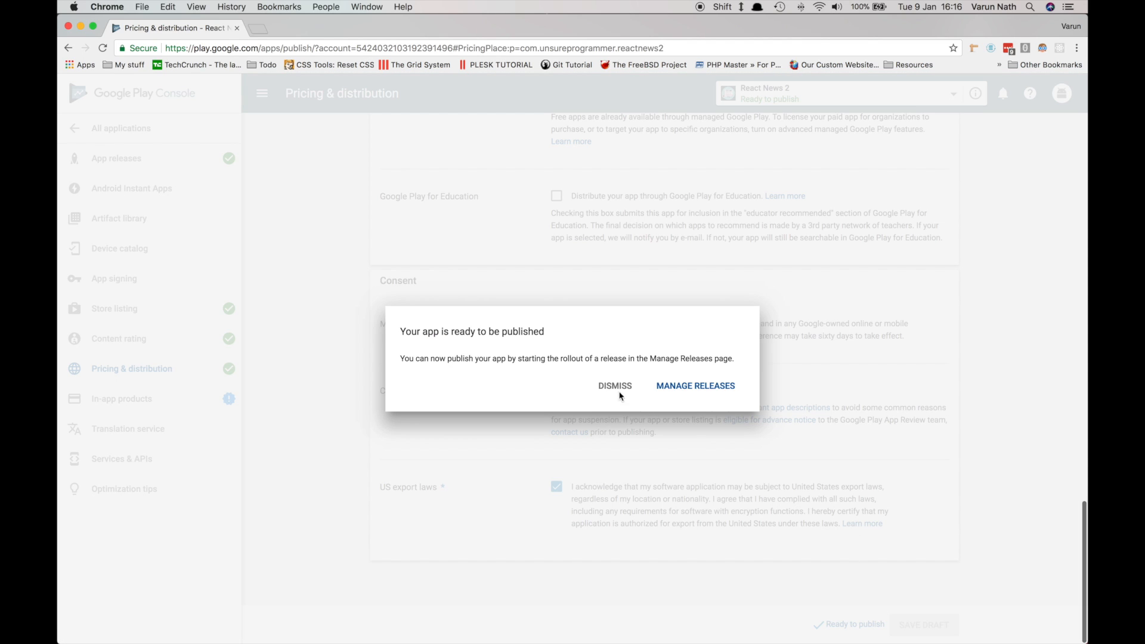
pyautogui.moveTo(653, 365)
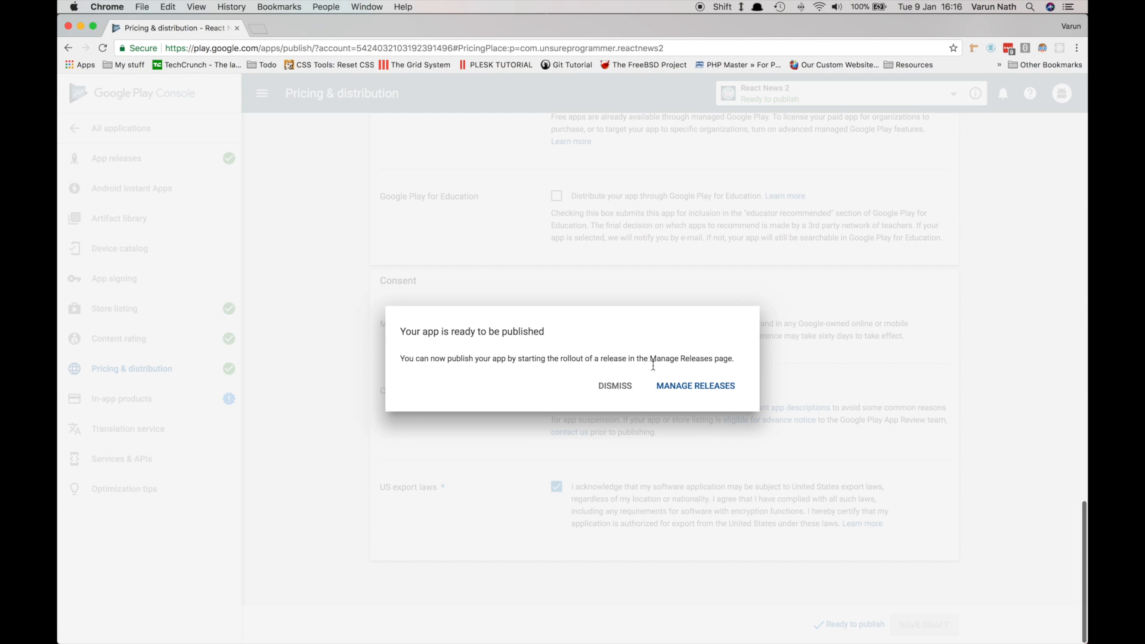
pyautogui.click(694, 385)
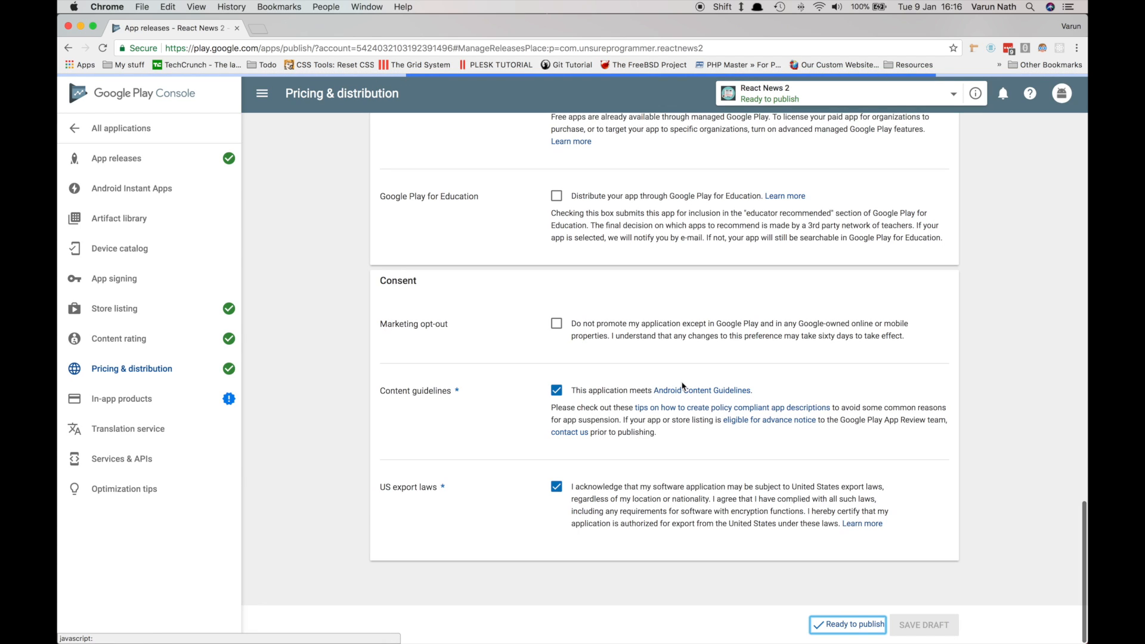
# Step: Review production release 1.1.0 and start its rollout to production
pyautogui.click(116, 157)
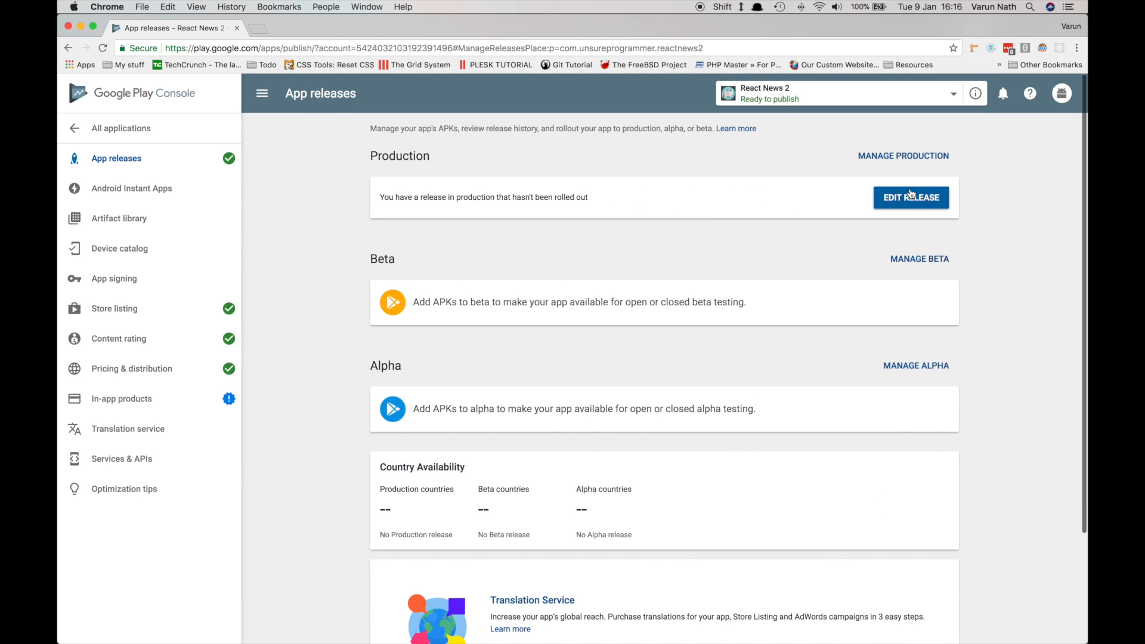
pyautogui.moveTo(791, 234)
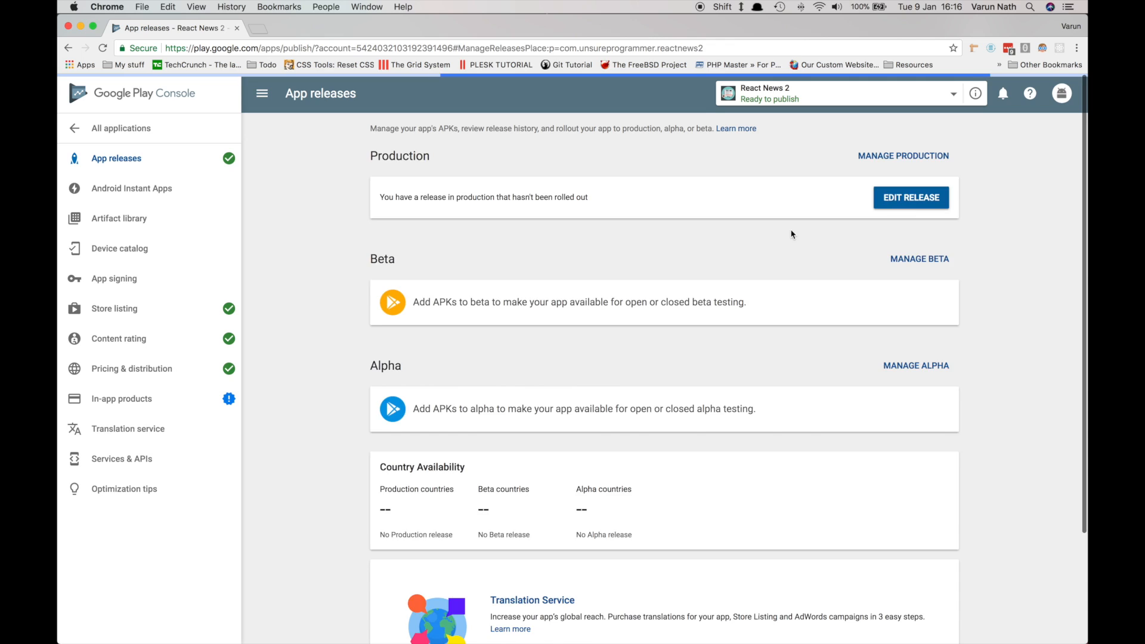
pyautogui.click(910, 196)
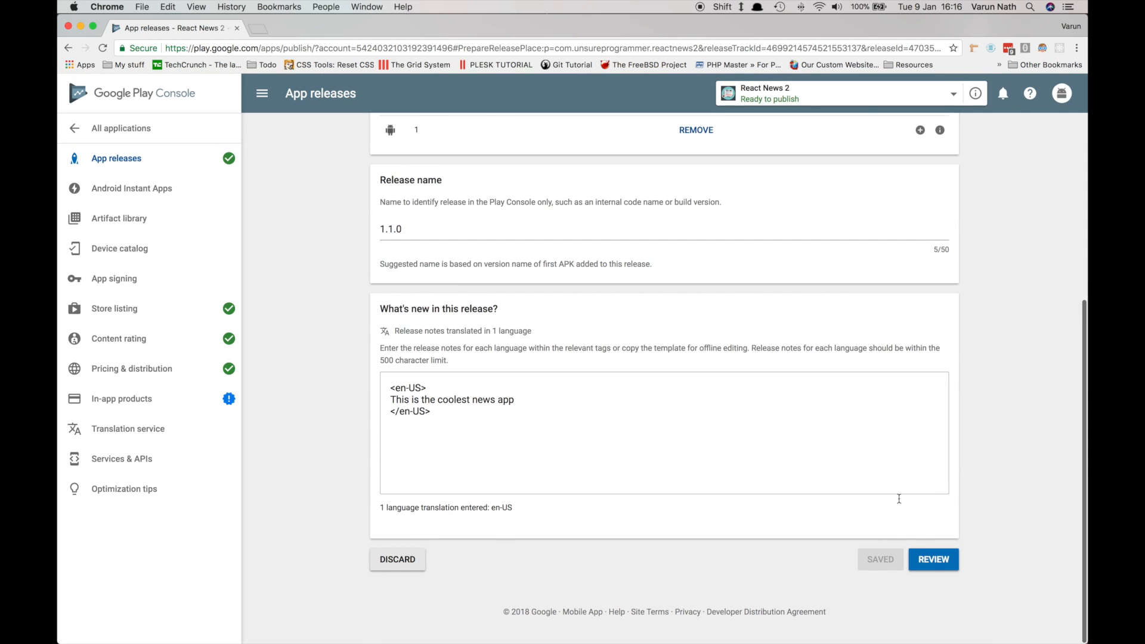
pyautogui.click(933, 558)
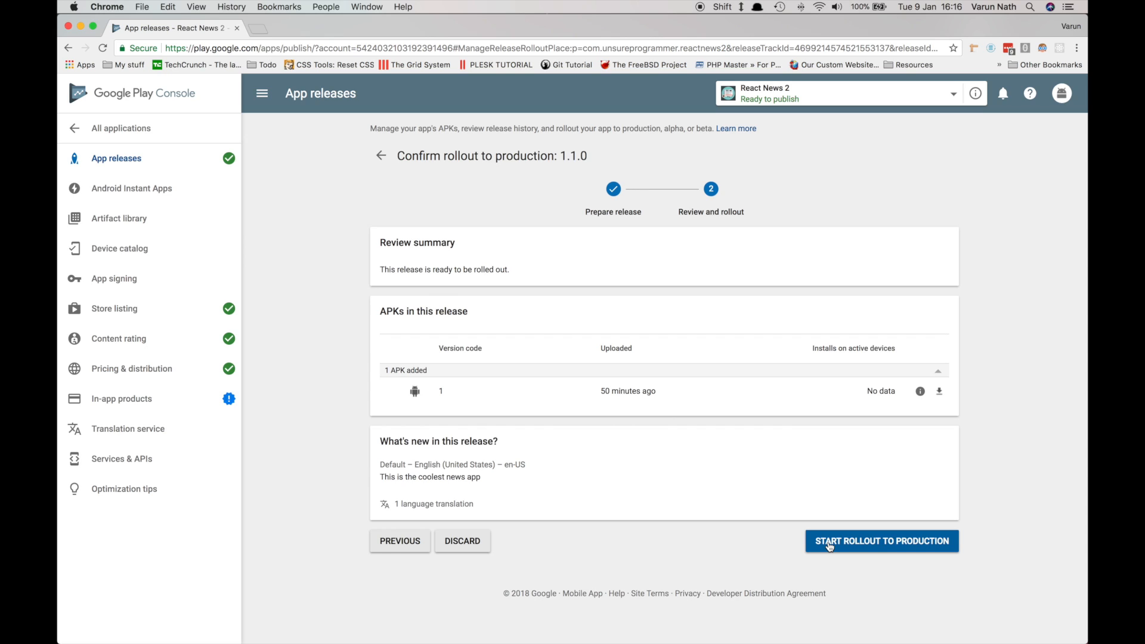
pyautogui.click(881, 542)
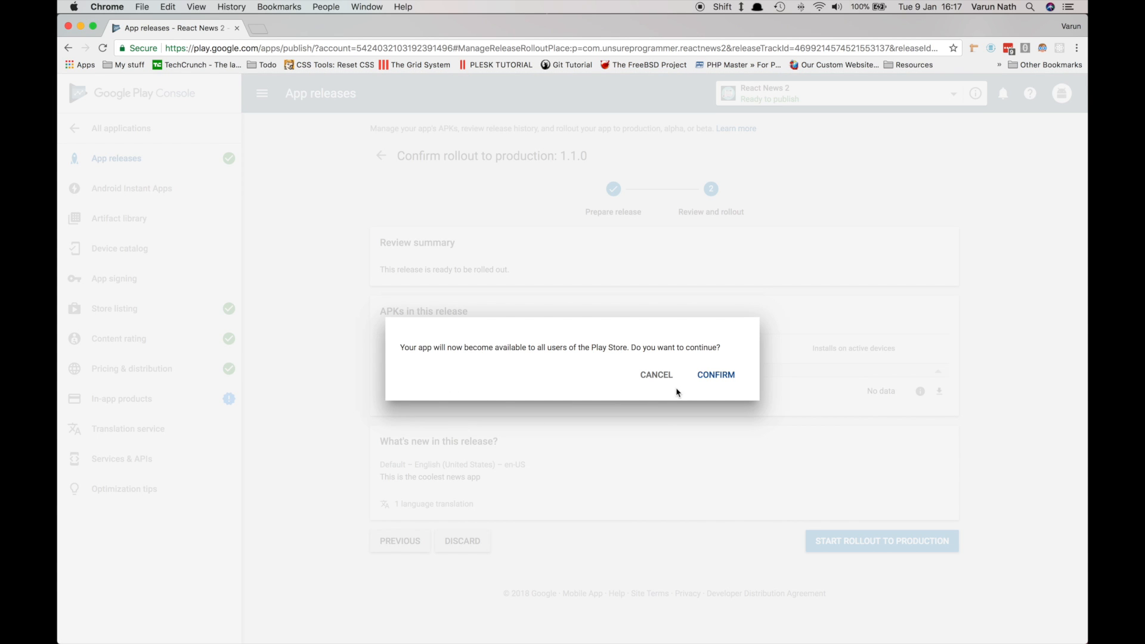
pyautogui.moveTo(715, 375)
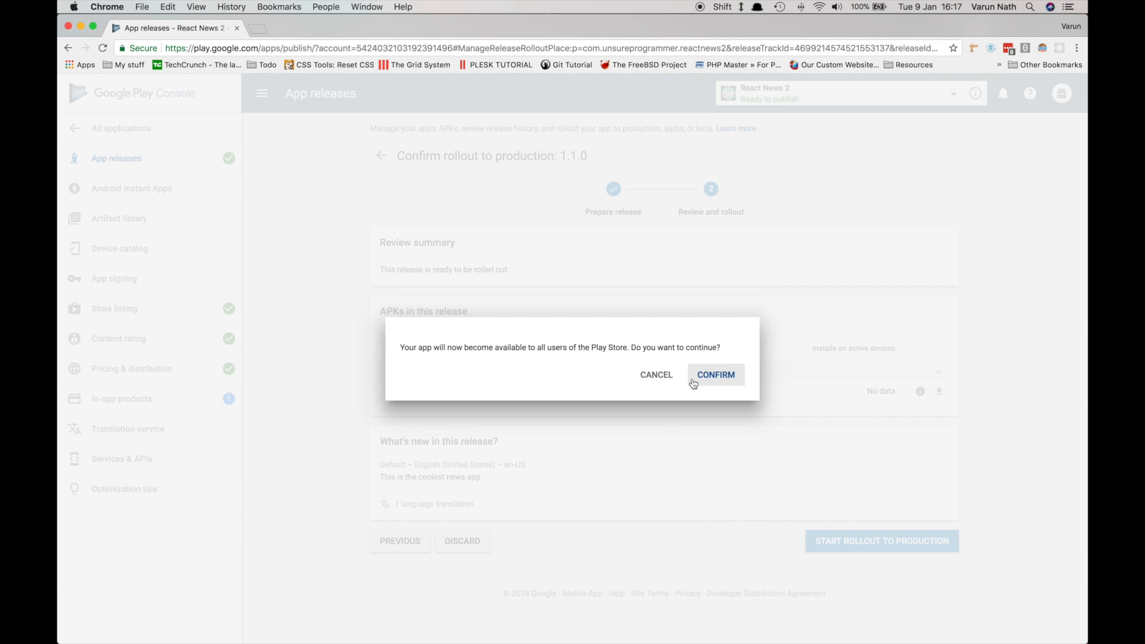